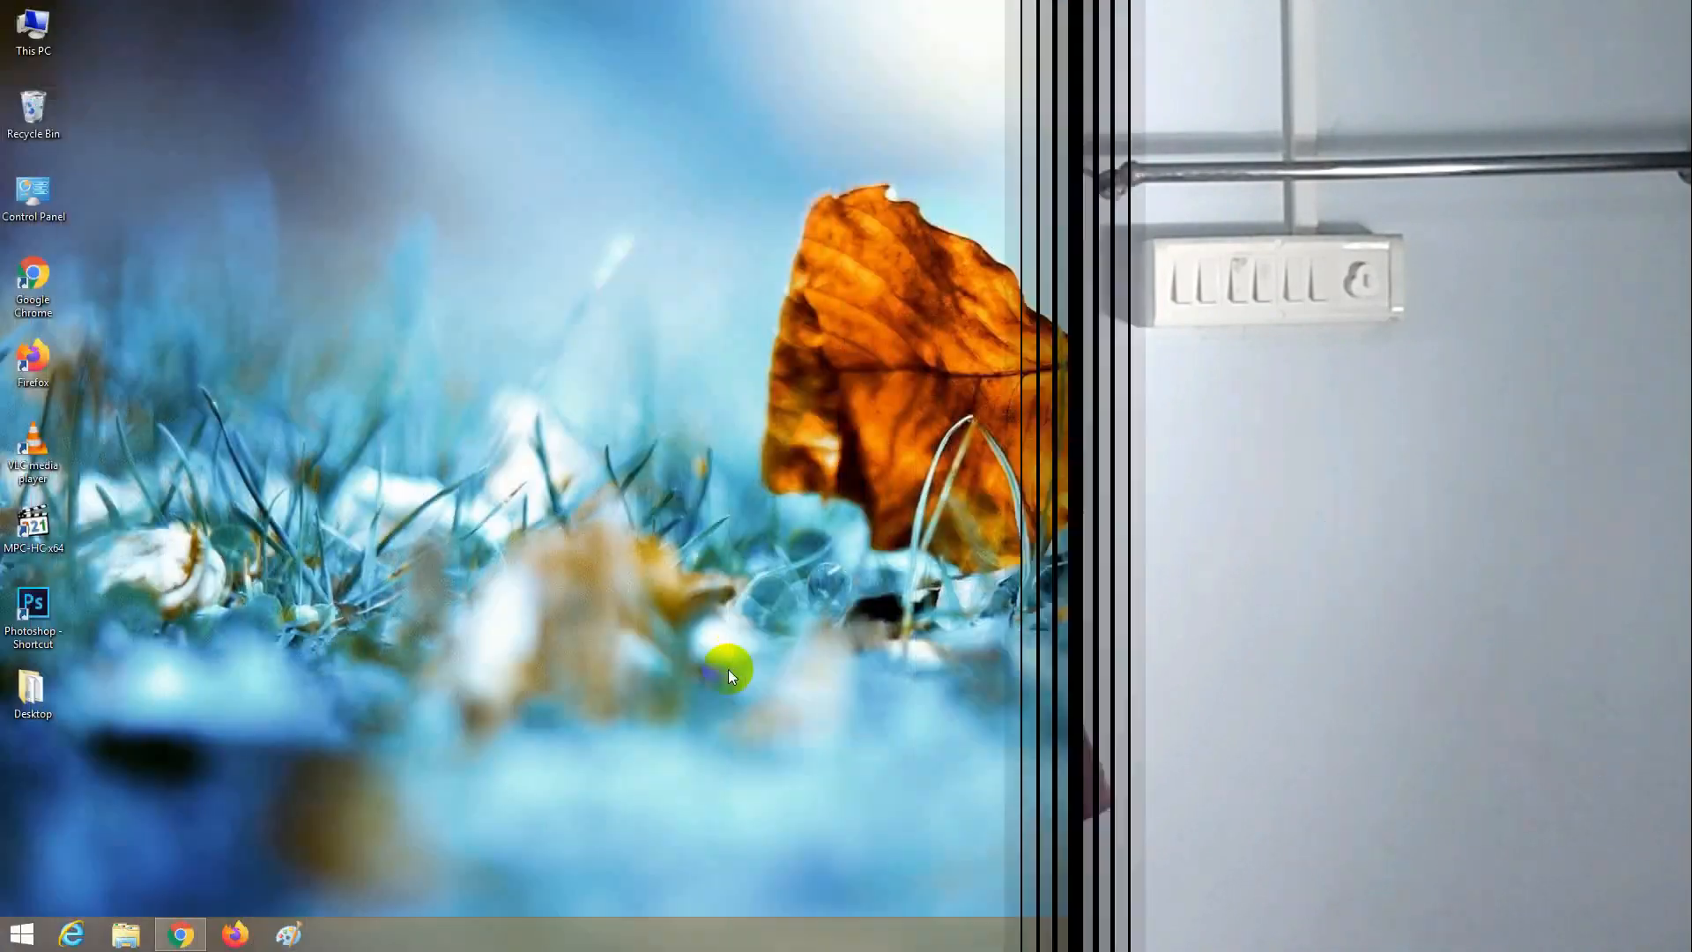
# Step: Search Google in Chrome for 'telegram for pc' and open the Telegram Desktop website
pyautogui.click(178, 933)
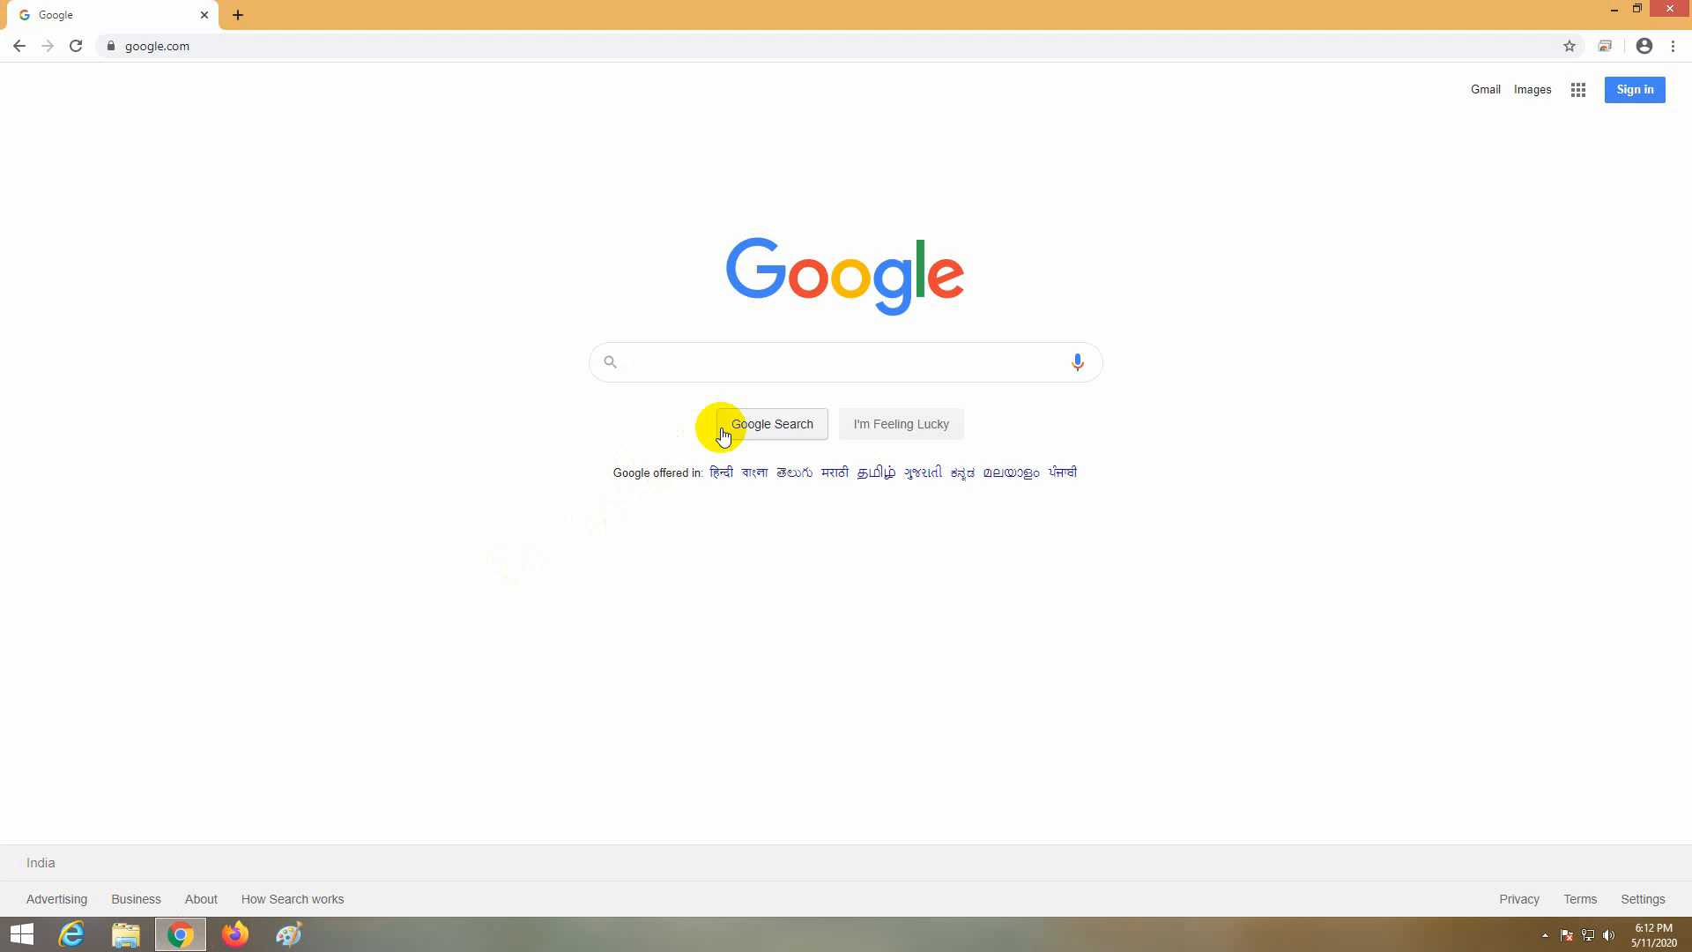
pyautogui.write('telegram')
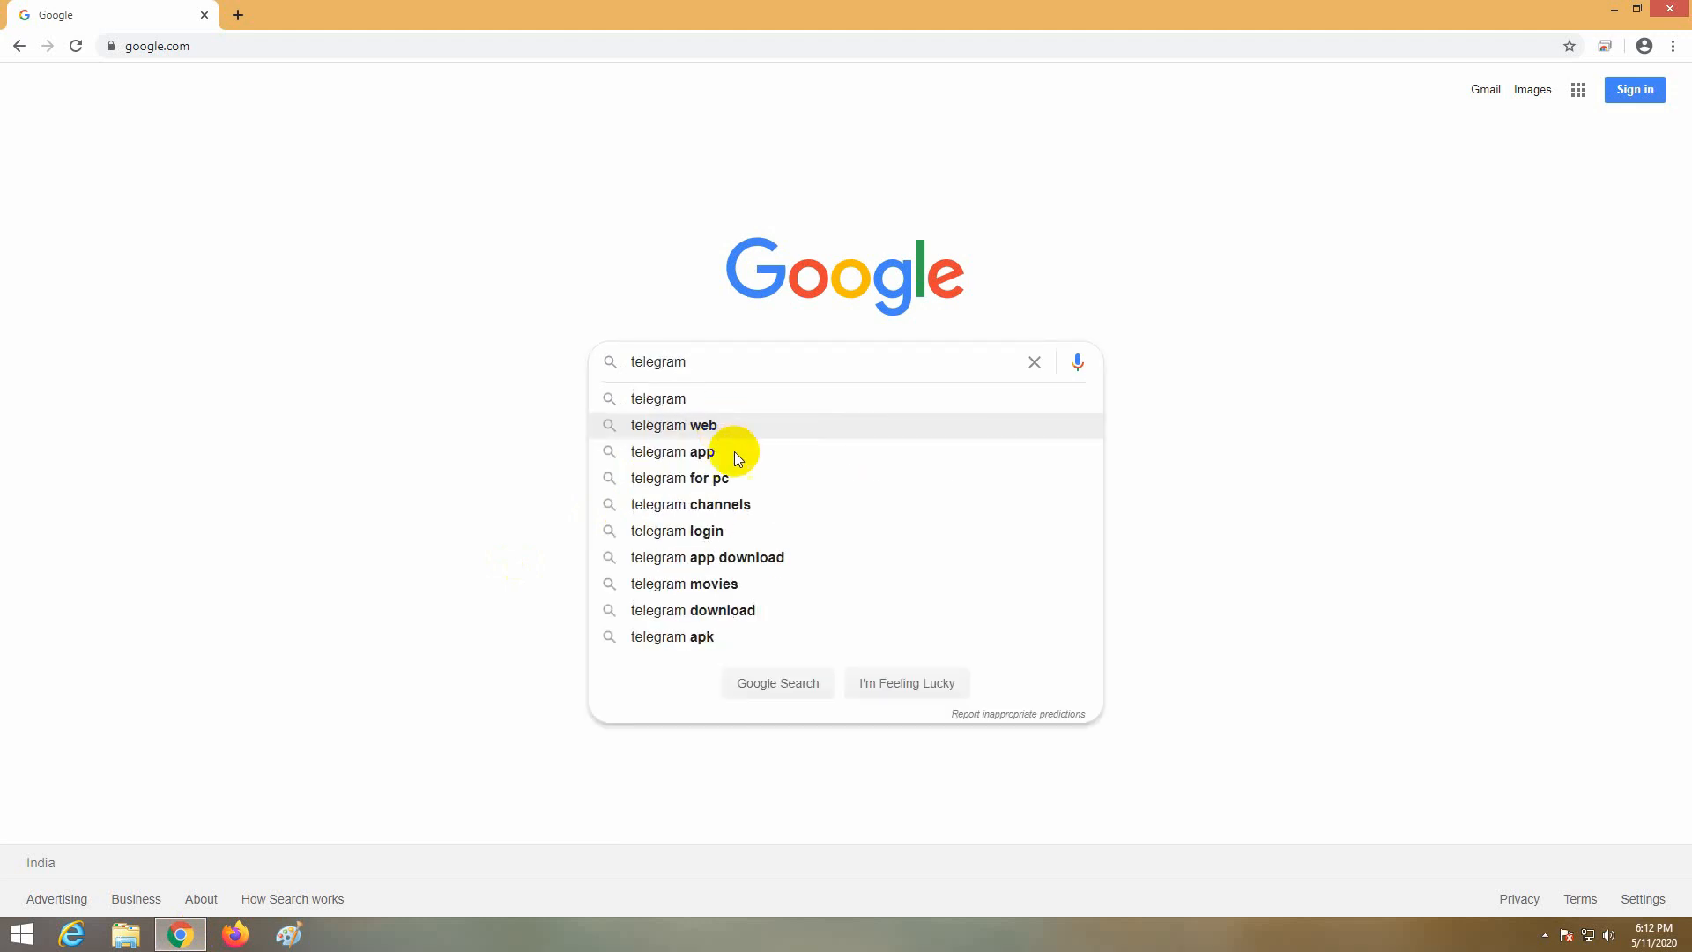
pyautogui.click(679, 477)
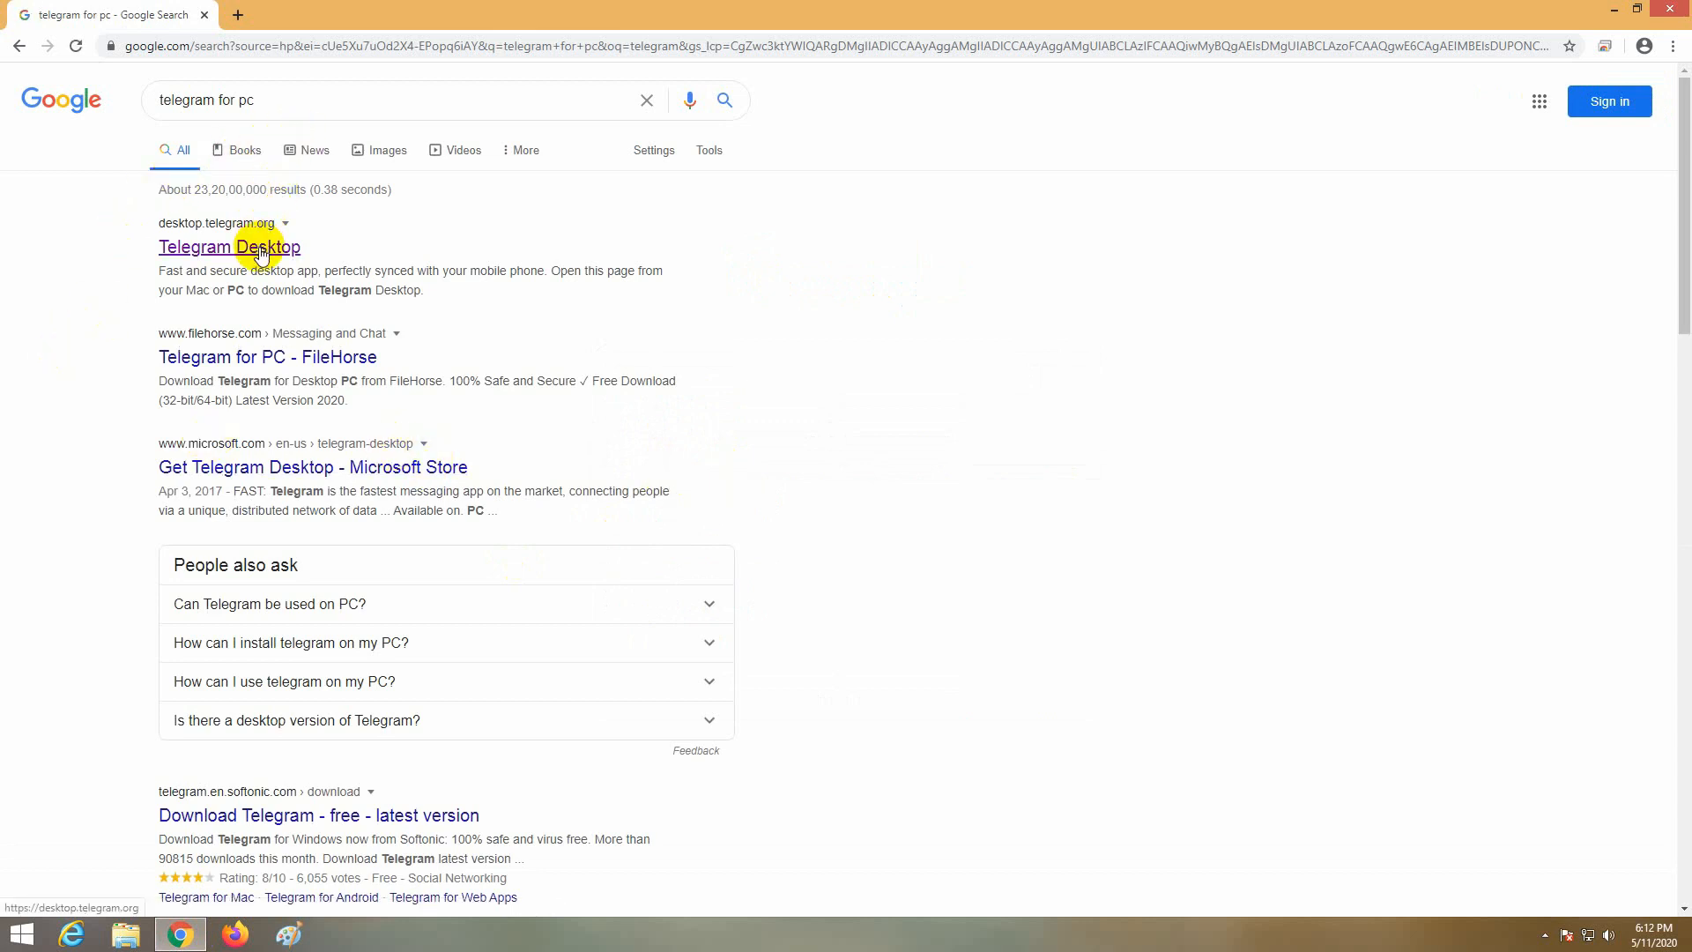
pyautogui.click(229, 246)
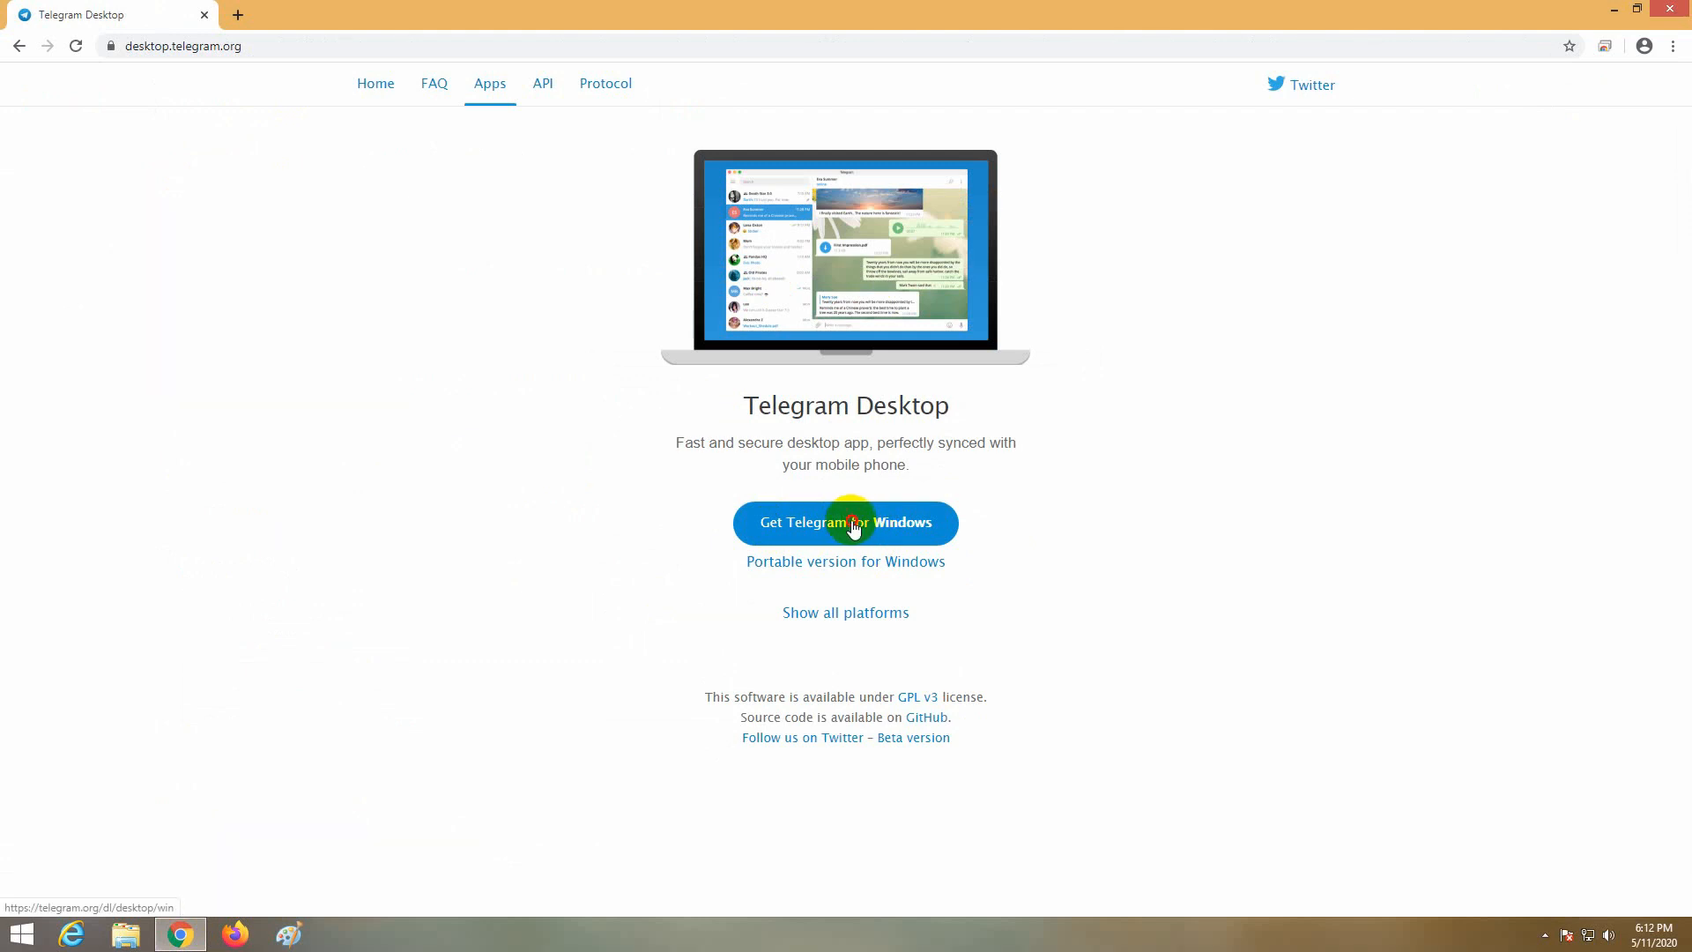
# Step: Download the Windows installer tsetup.2.1.4.exe and run it from Chrome's Downloads page
pyautogui.click(846, 523)
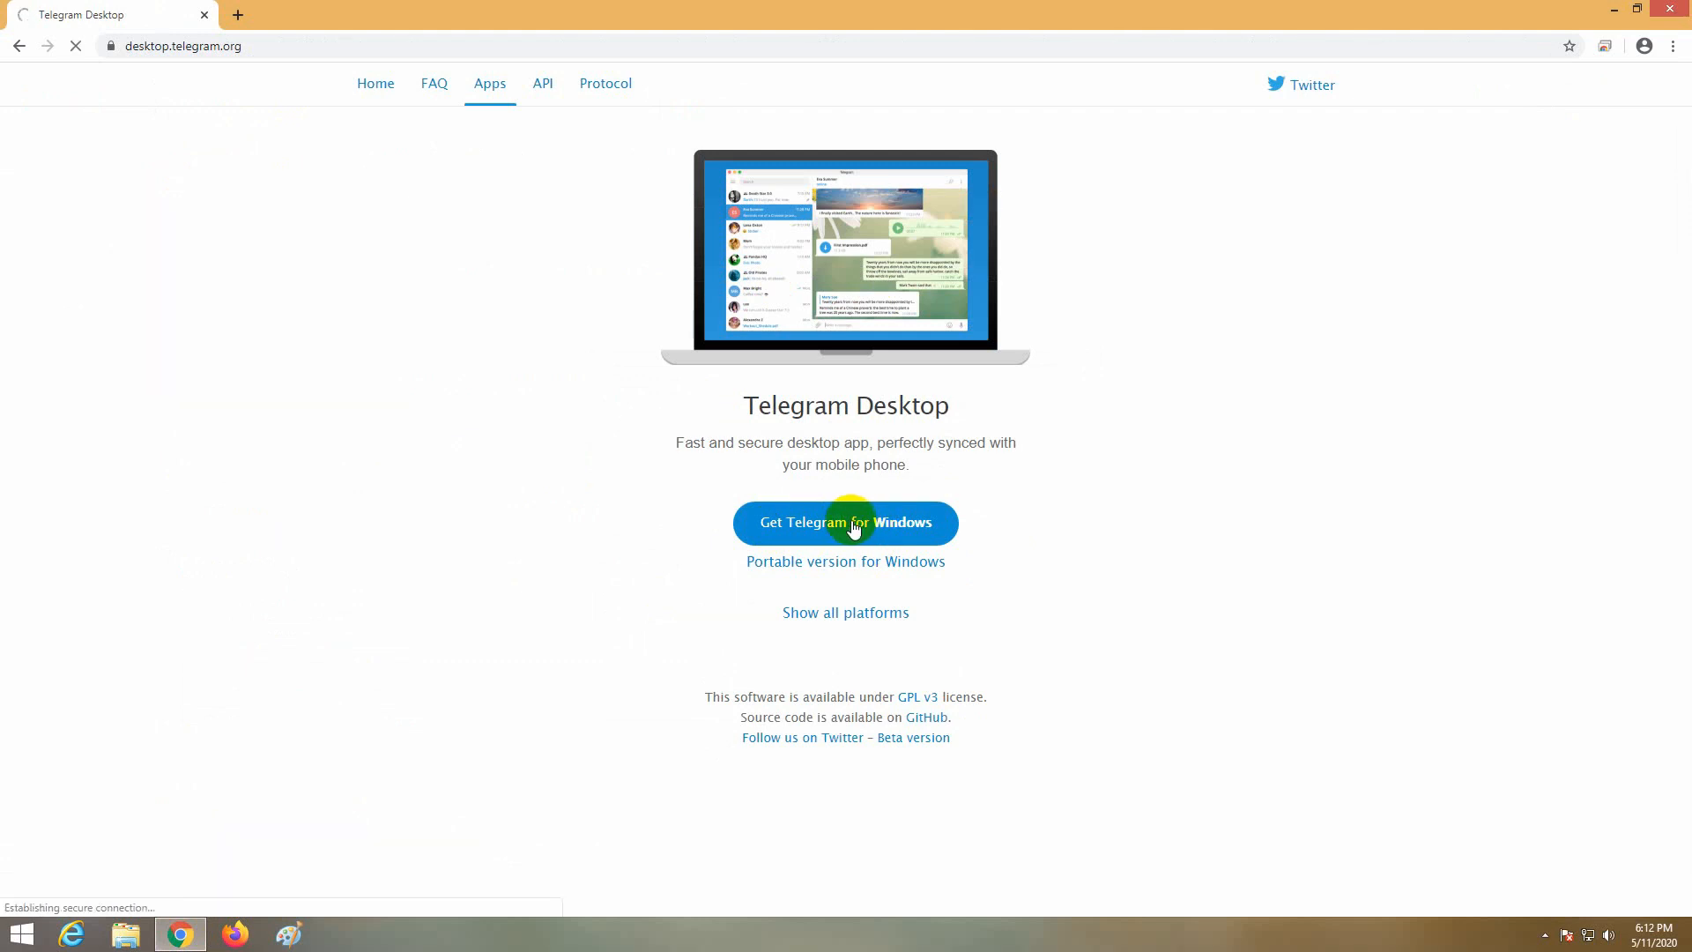
pyautogui.click(845, 523)
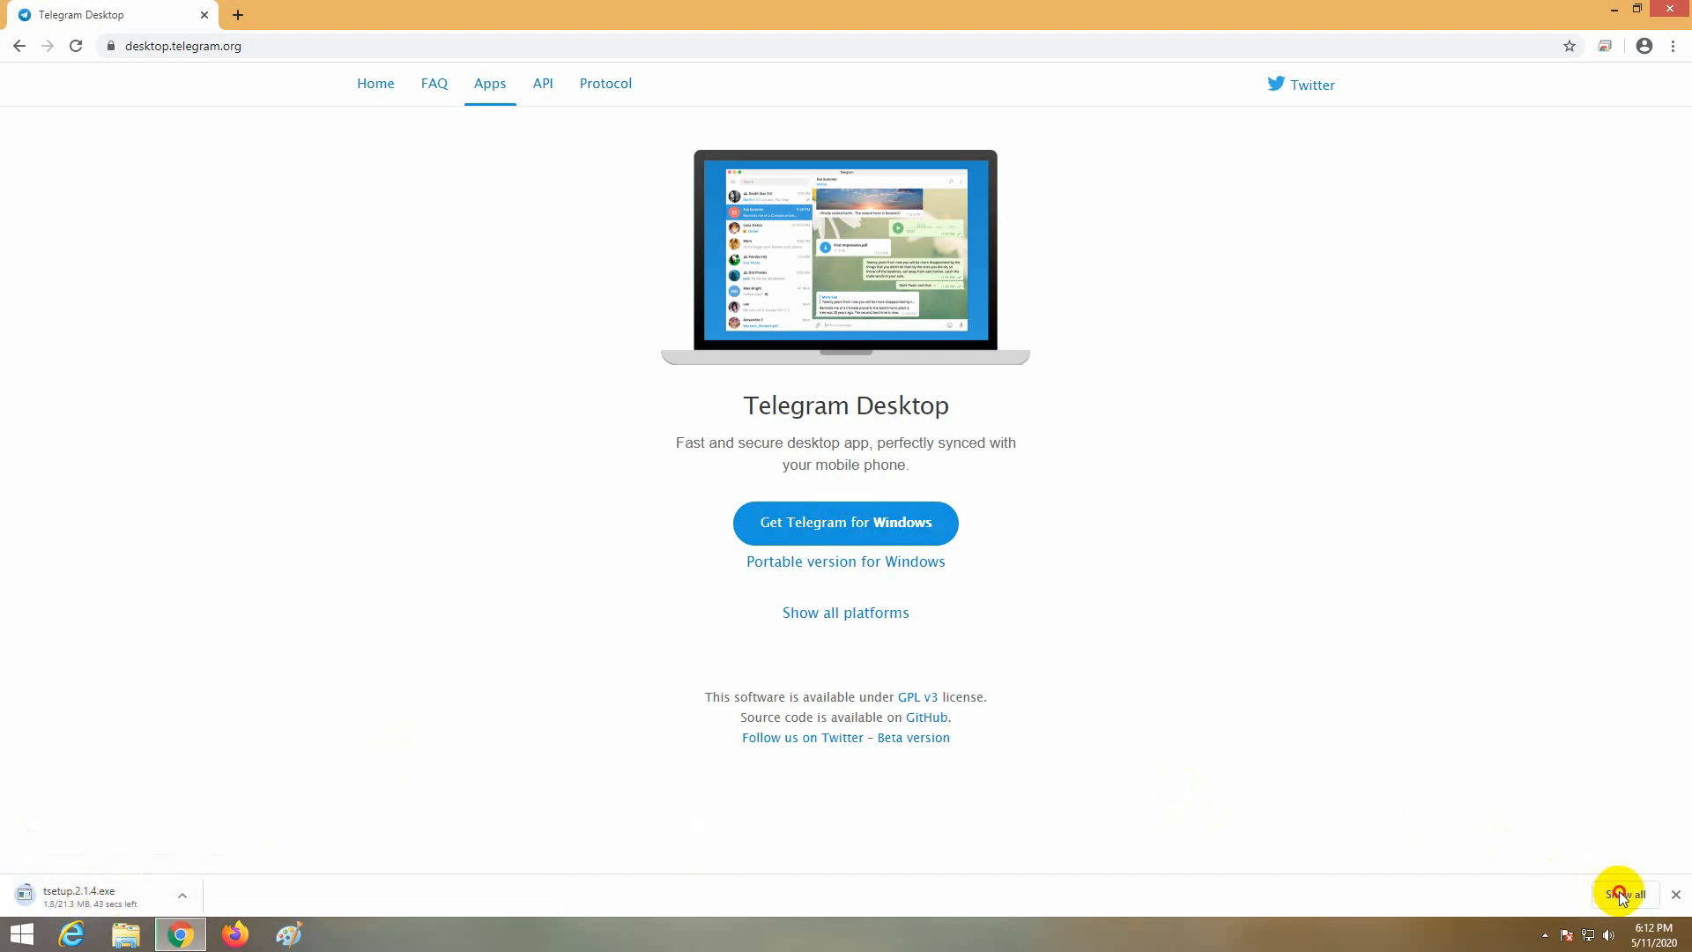
pyautogui.click(1630, 893)
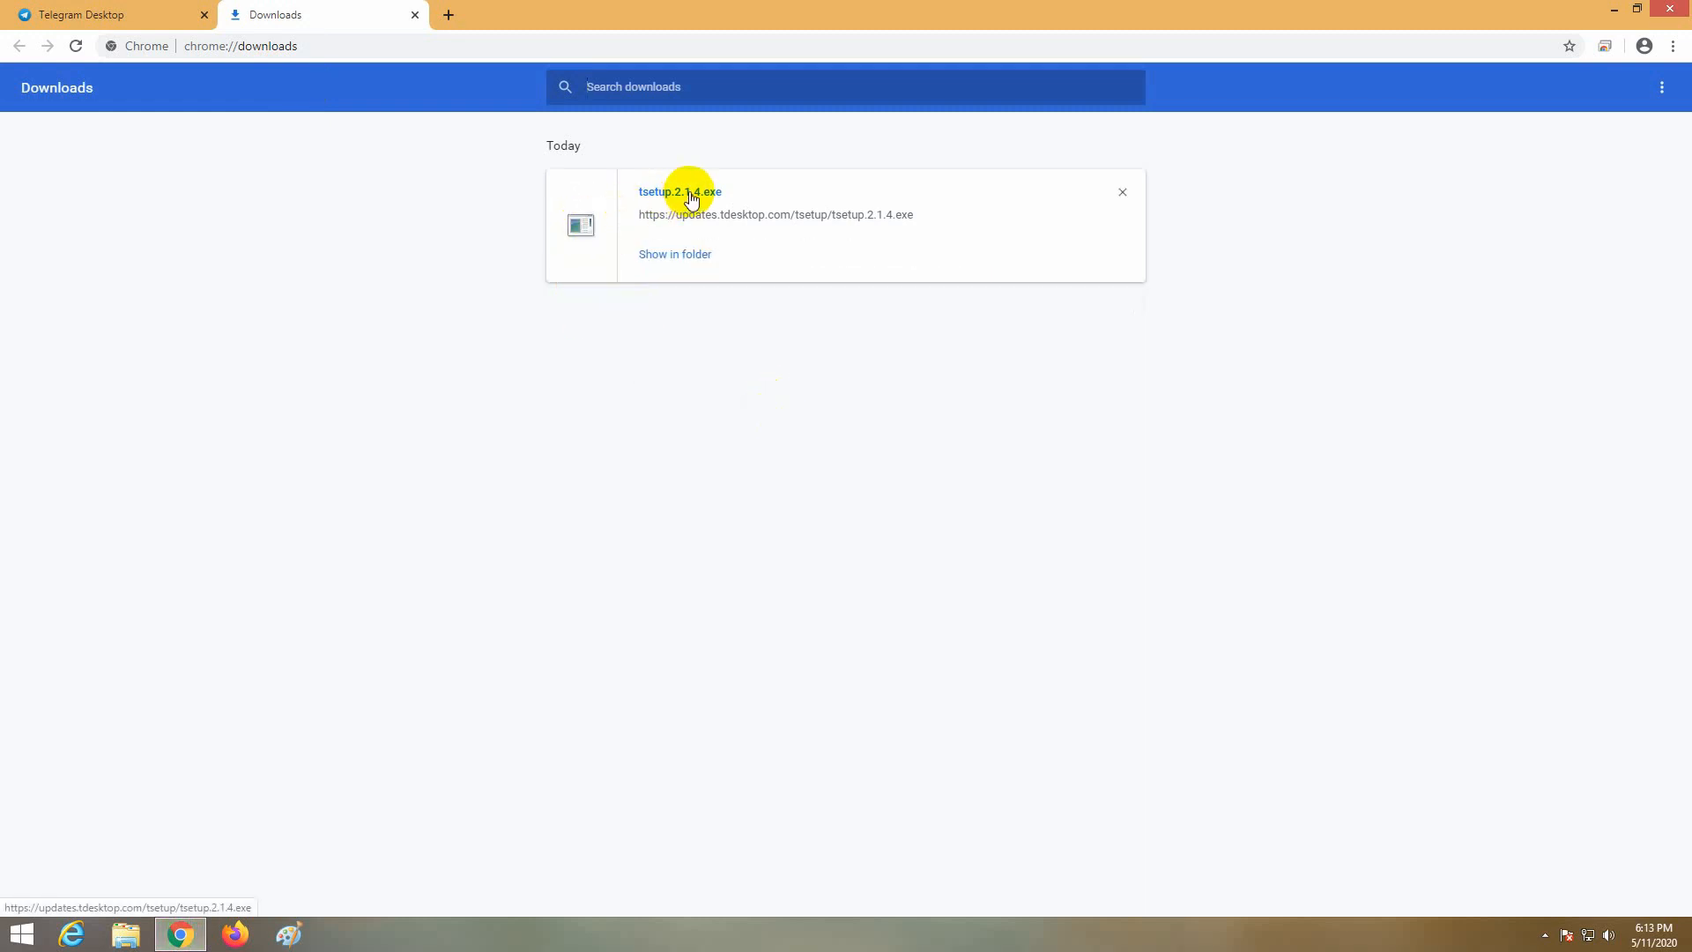
pyautogui.click(679, 192)
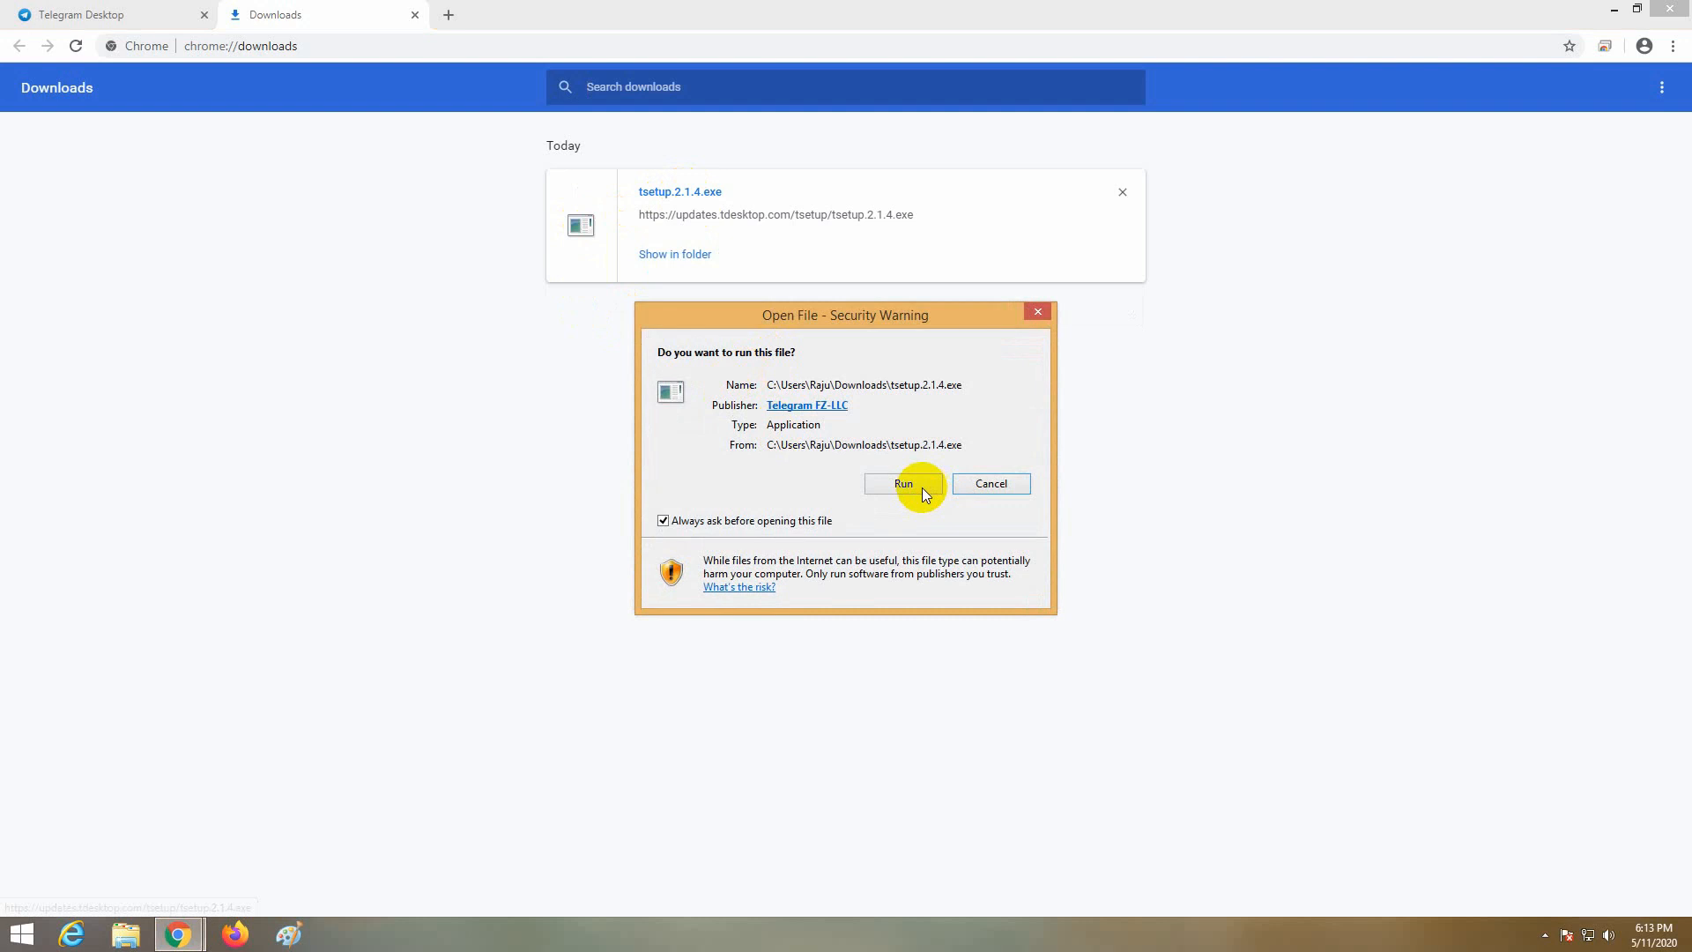
# Step: Install Telegram Desktop 2.1.4 in English with default folders and a desktop shortcut, without launching
pyautogui.click(902, 484)
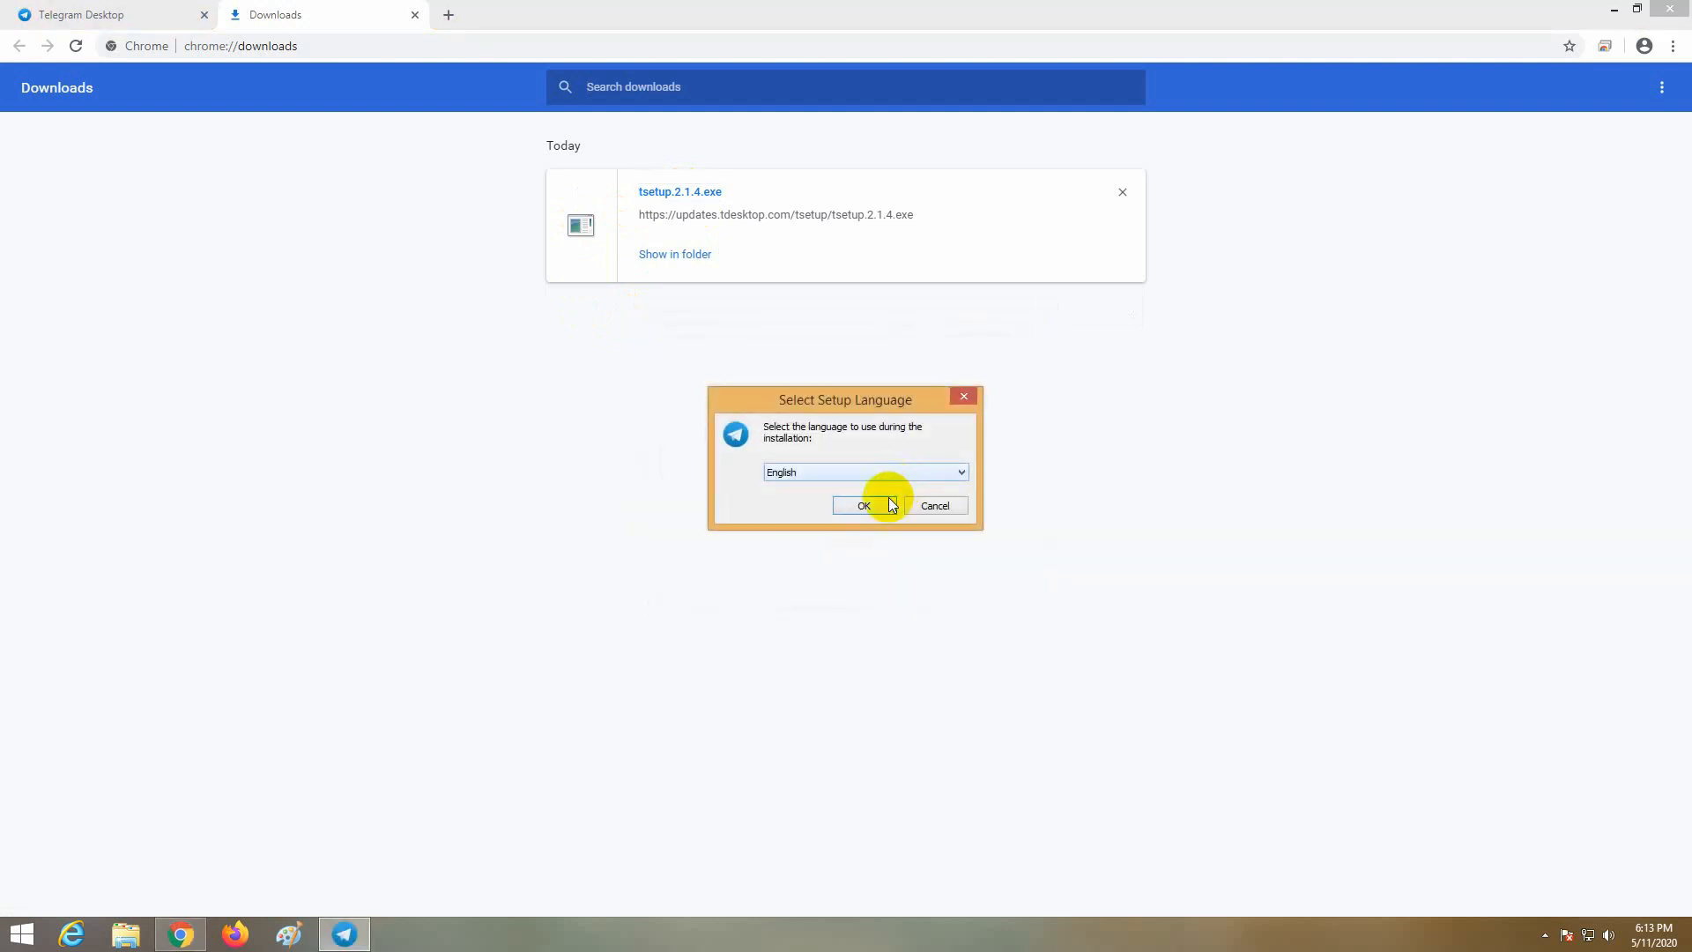
pyautogui.click(861, 505)
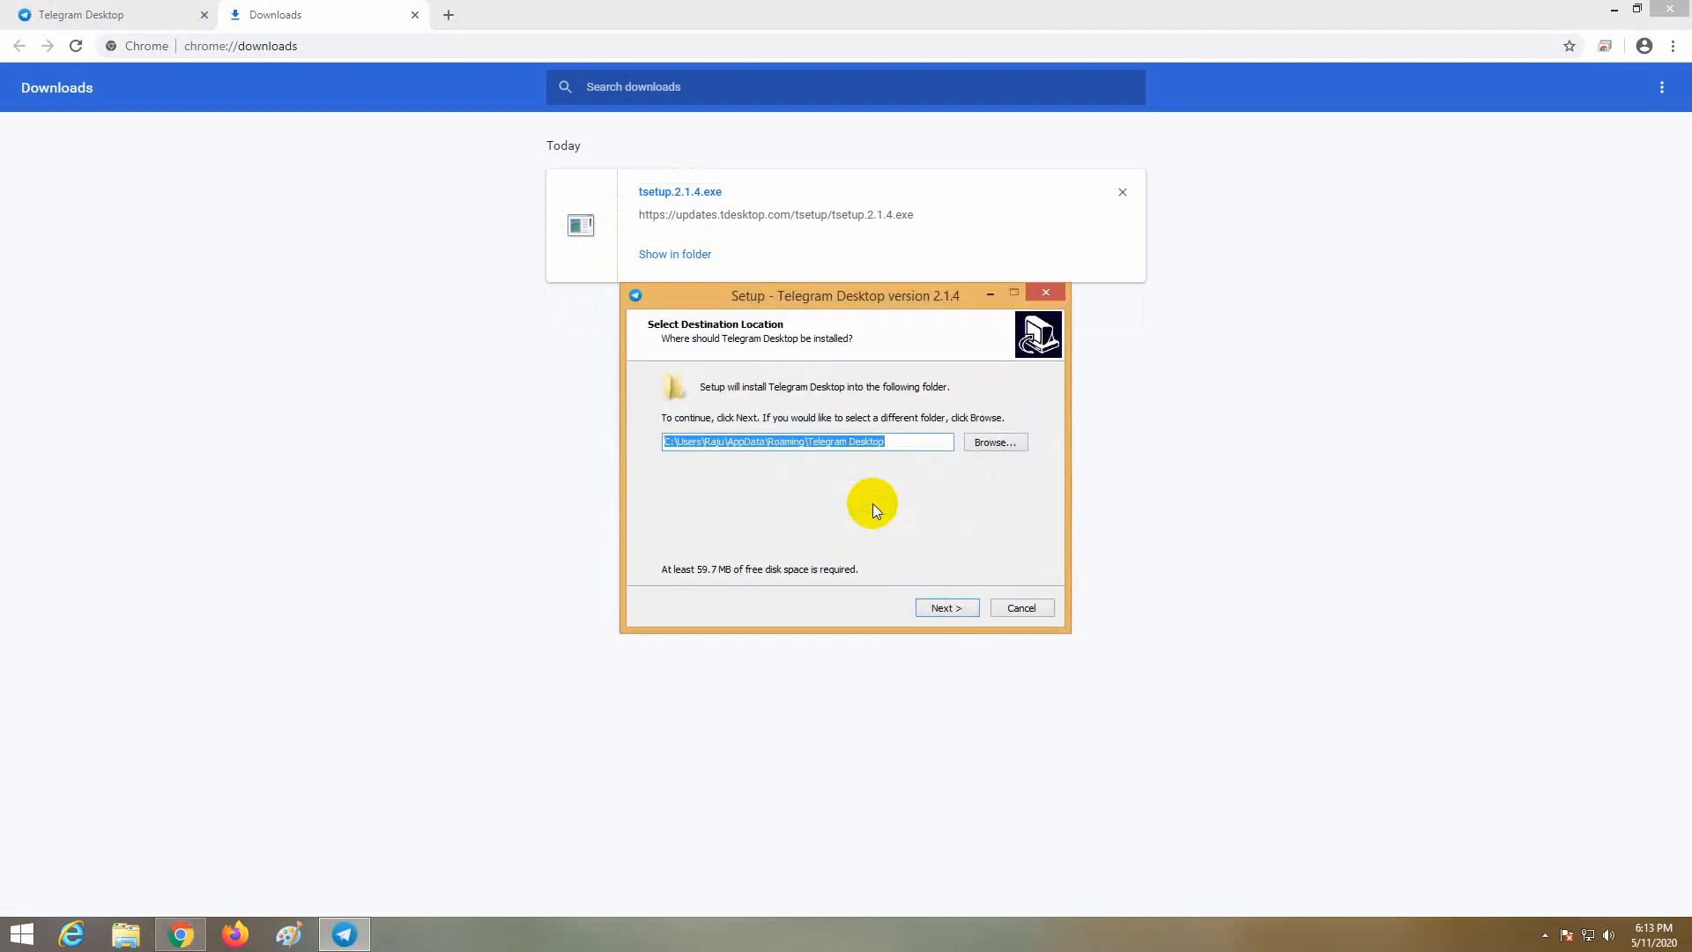
pyautogui.click(946, 607)
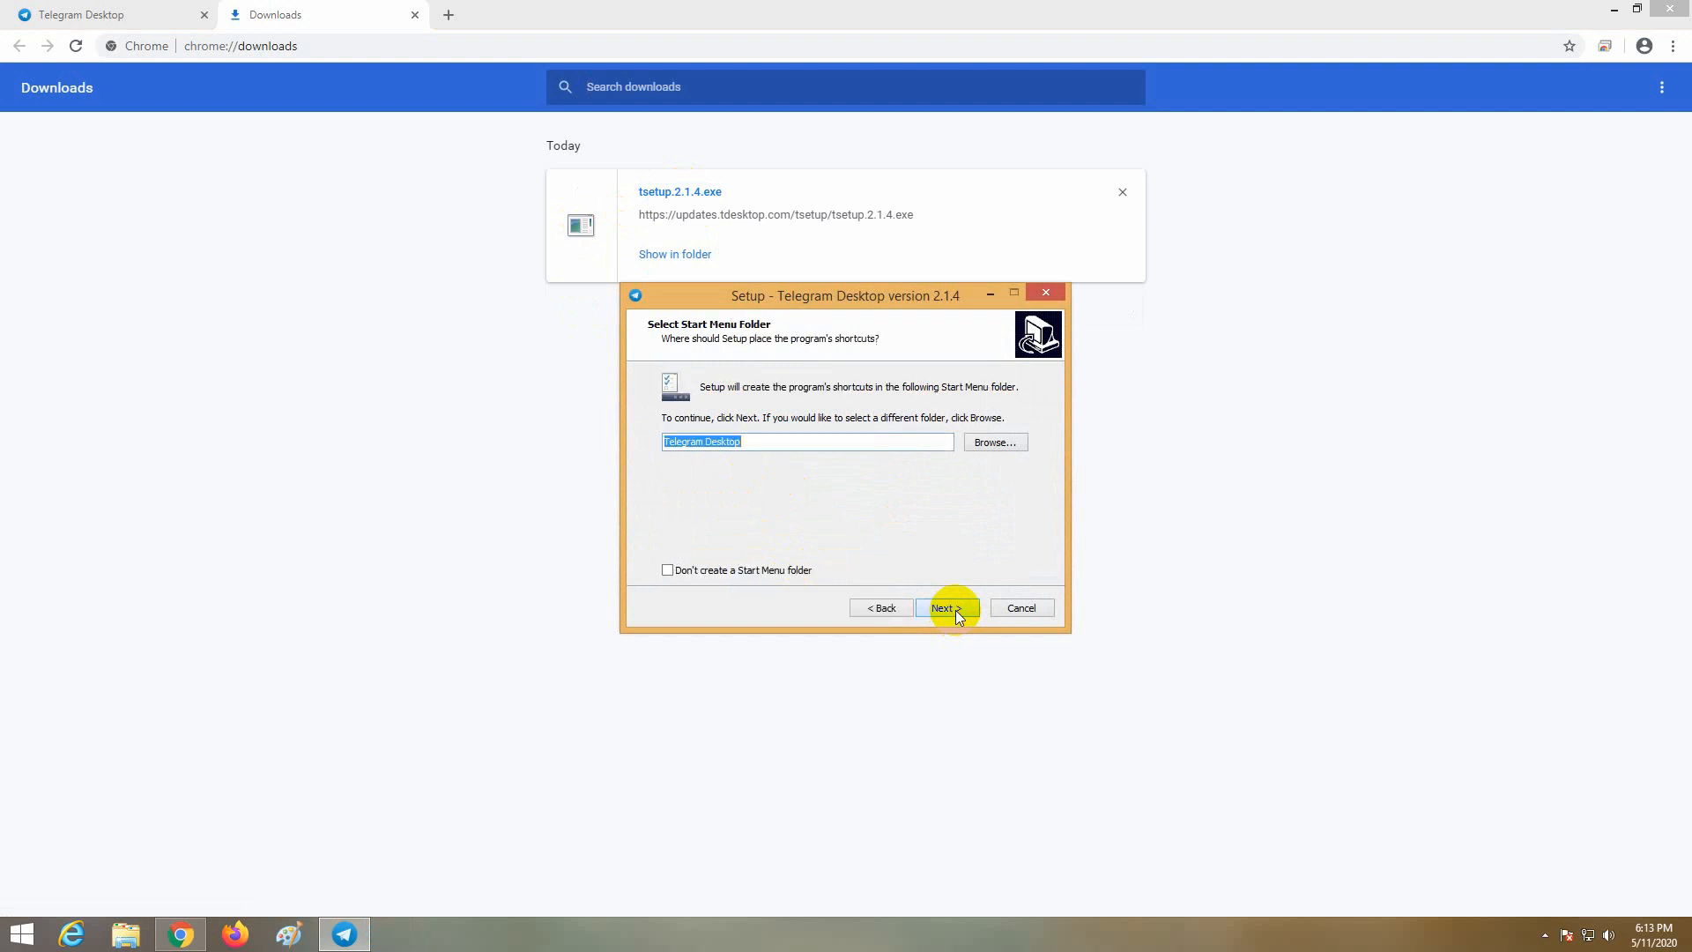
pyautogui.click(940, 607)
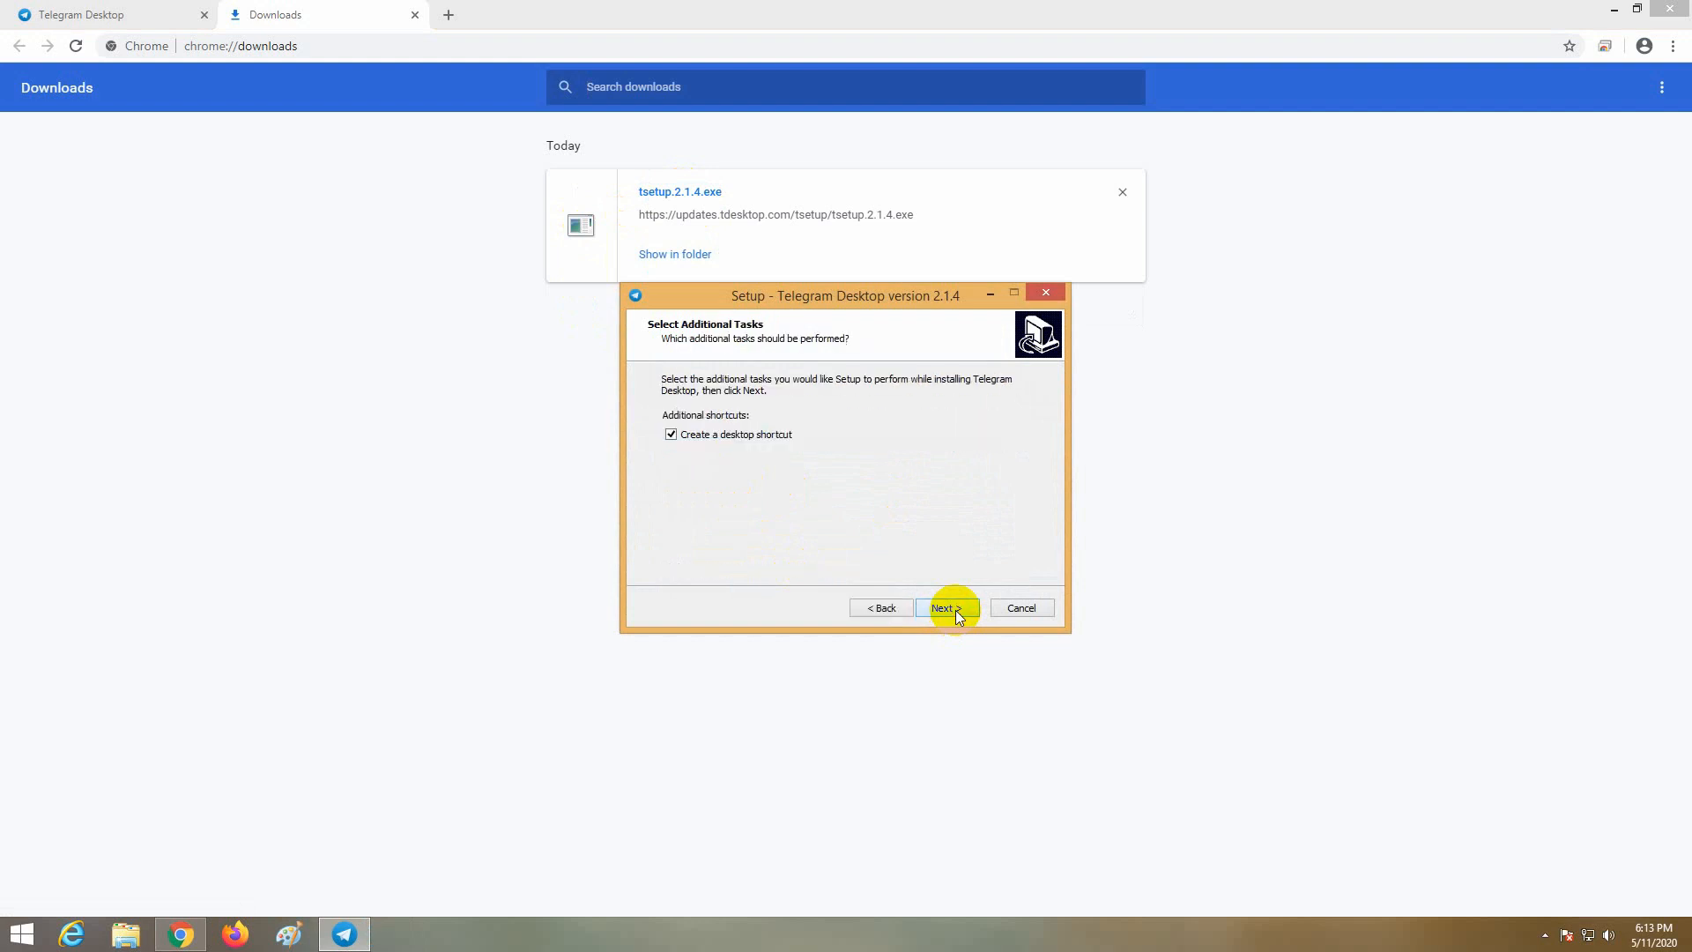
pyautogui.click(942, 607)
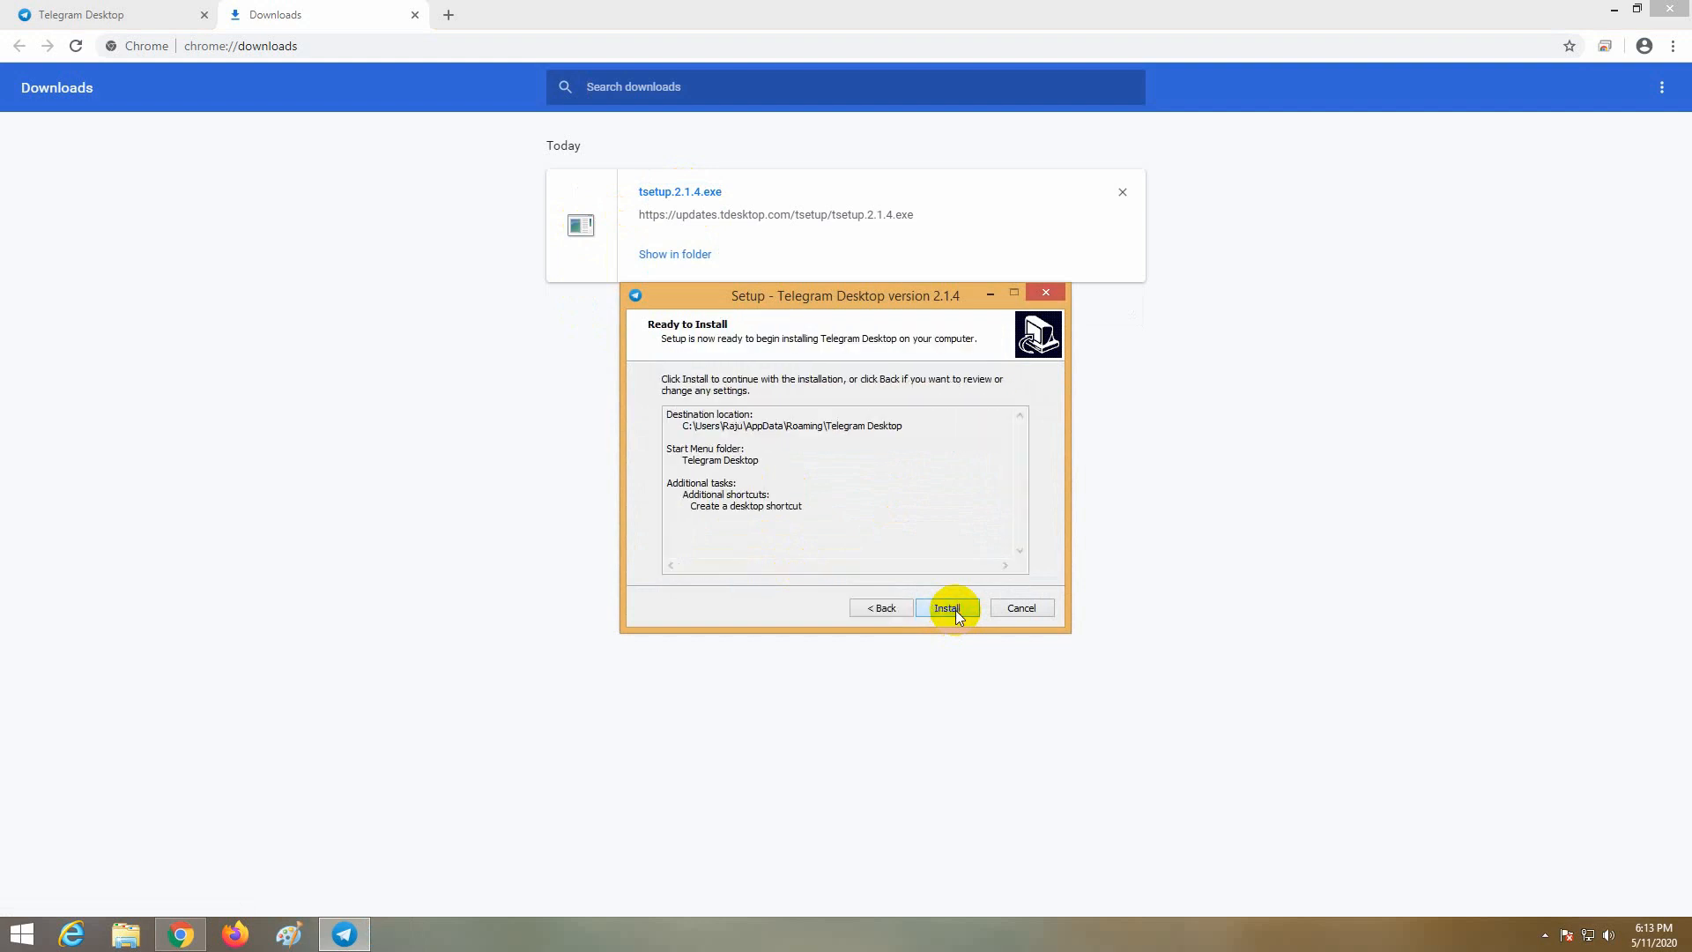
pyautogui.click(945, 607)
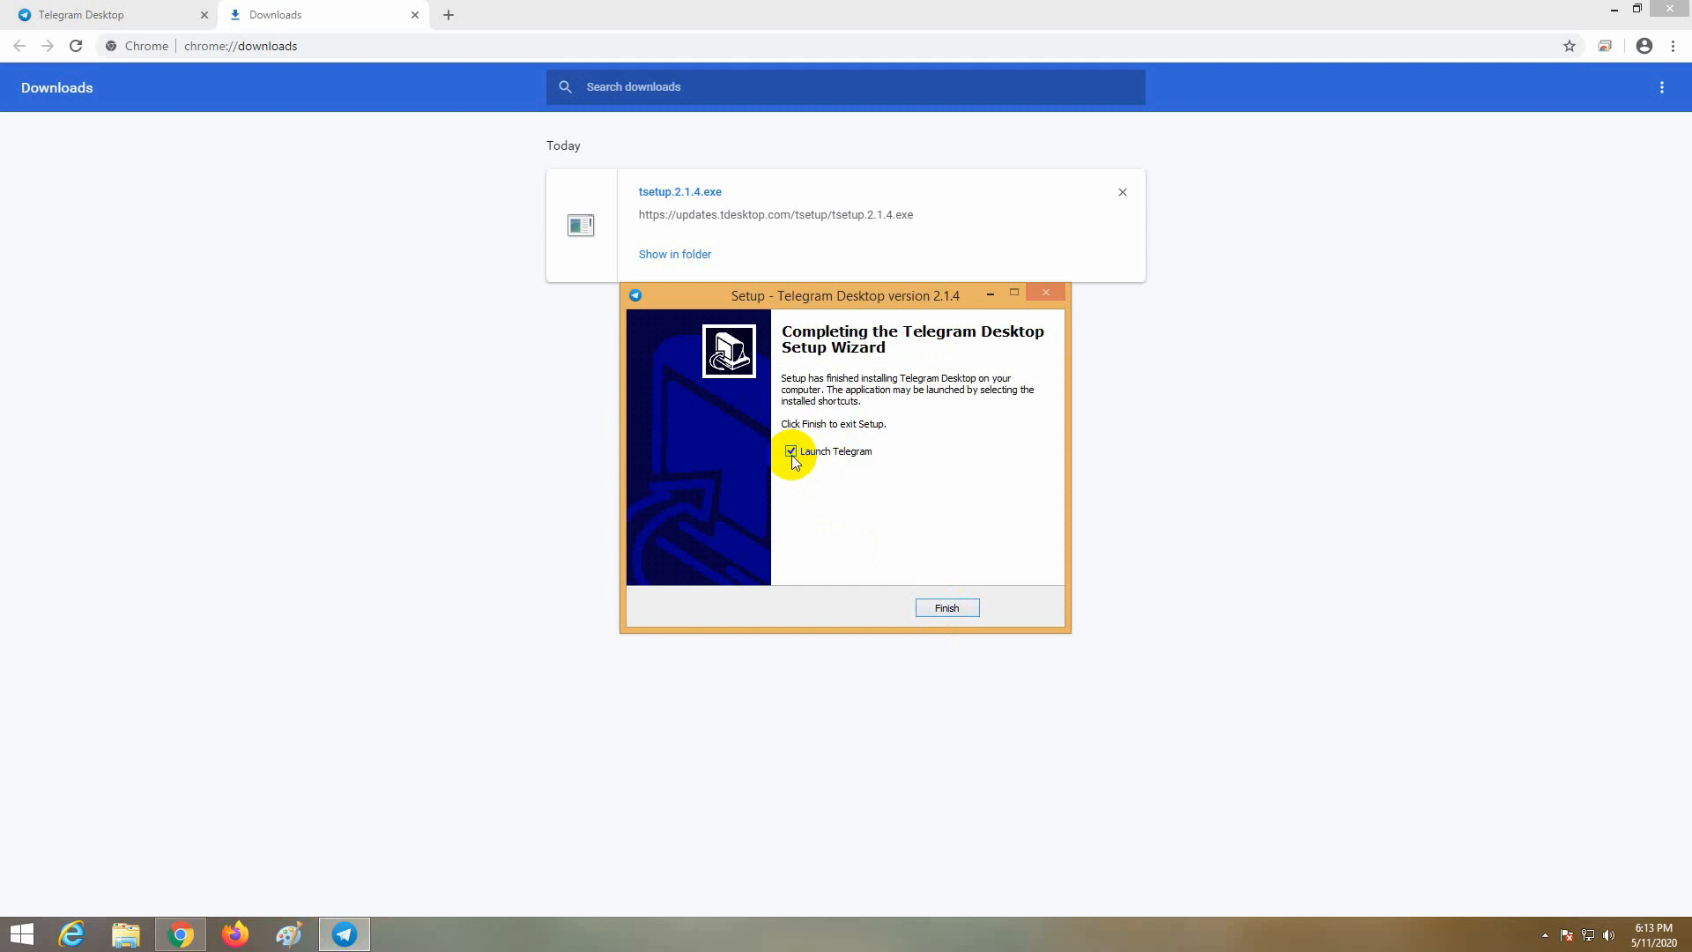
pyautogui.click(791, 451)
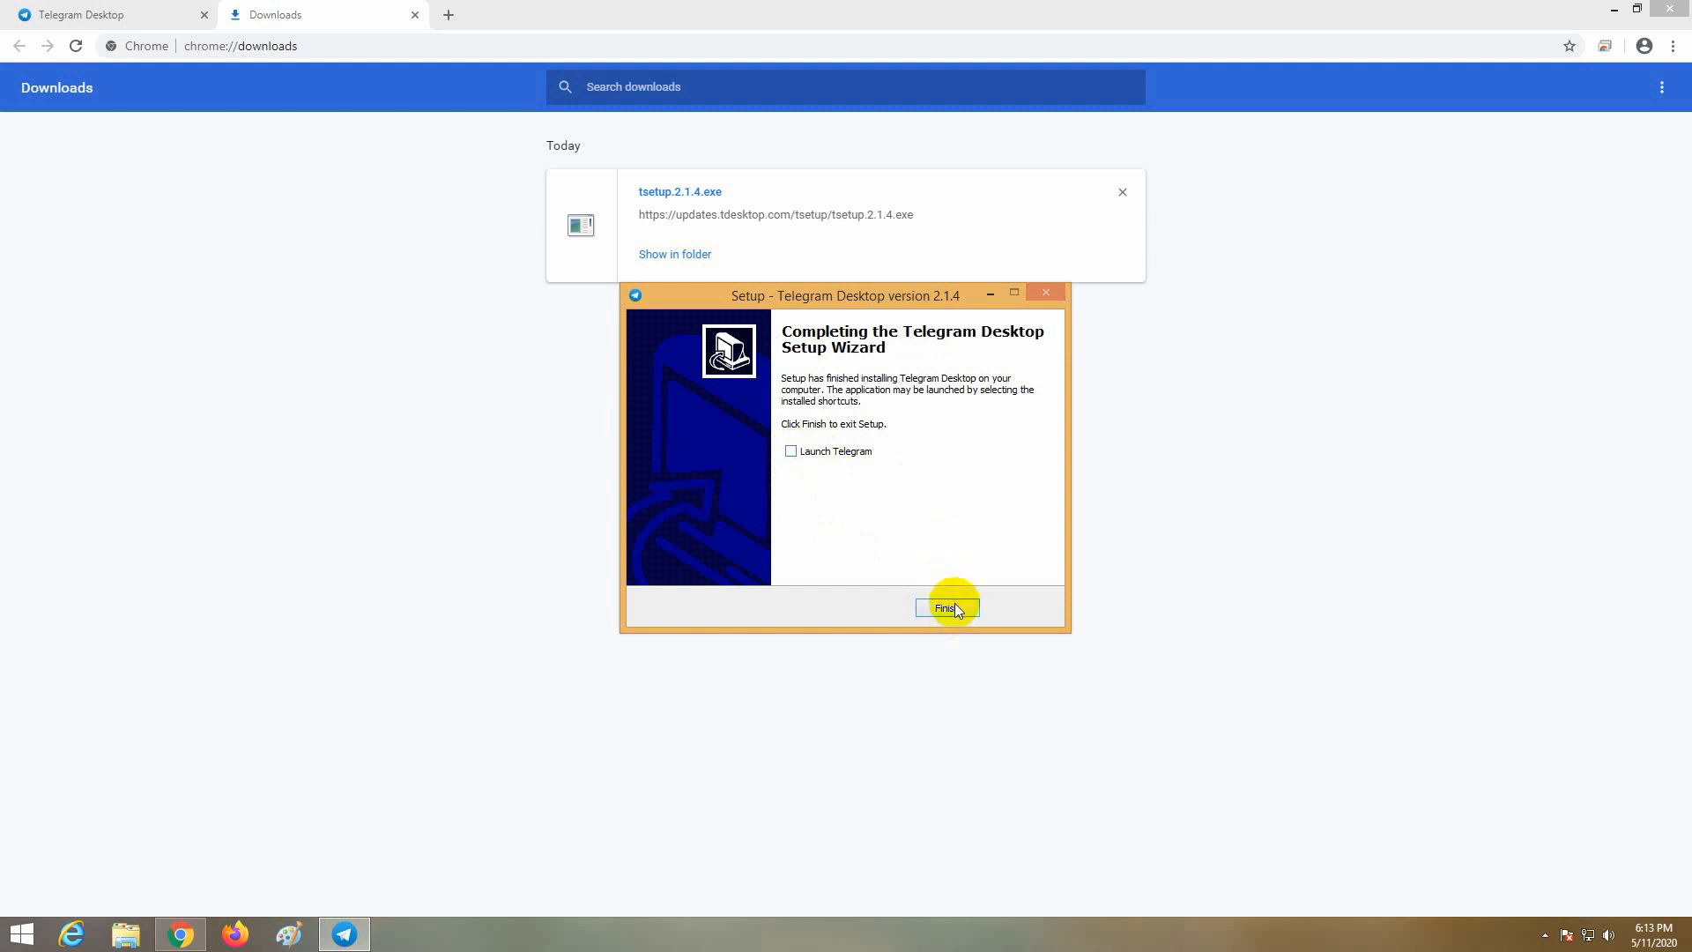
pyautogui.click(946, 607)
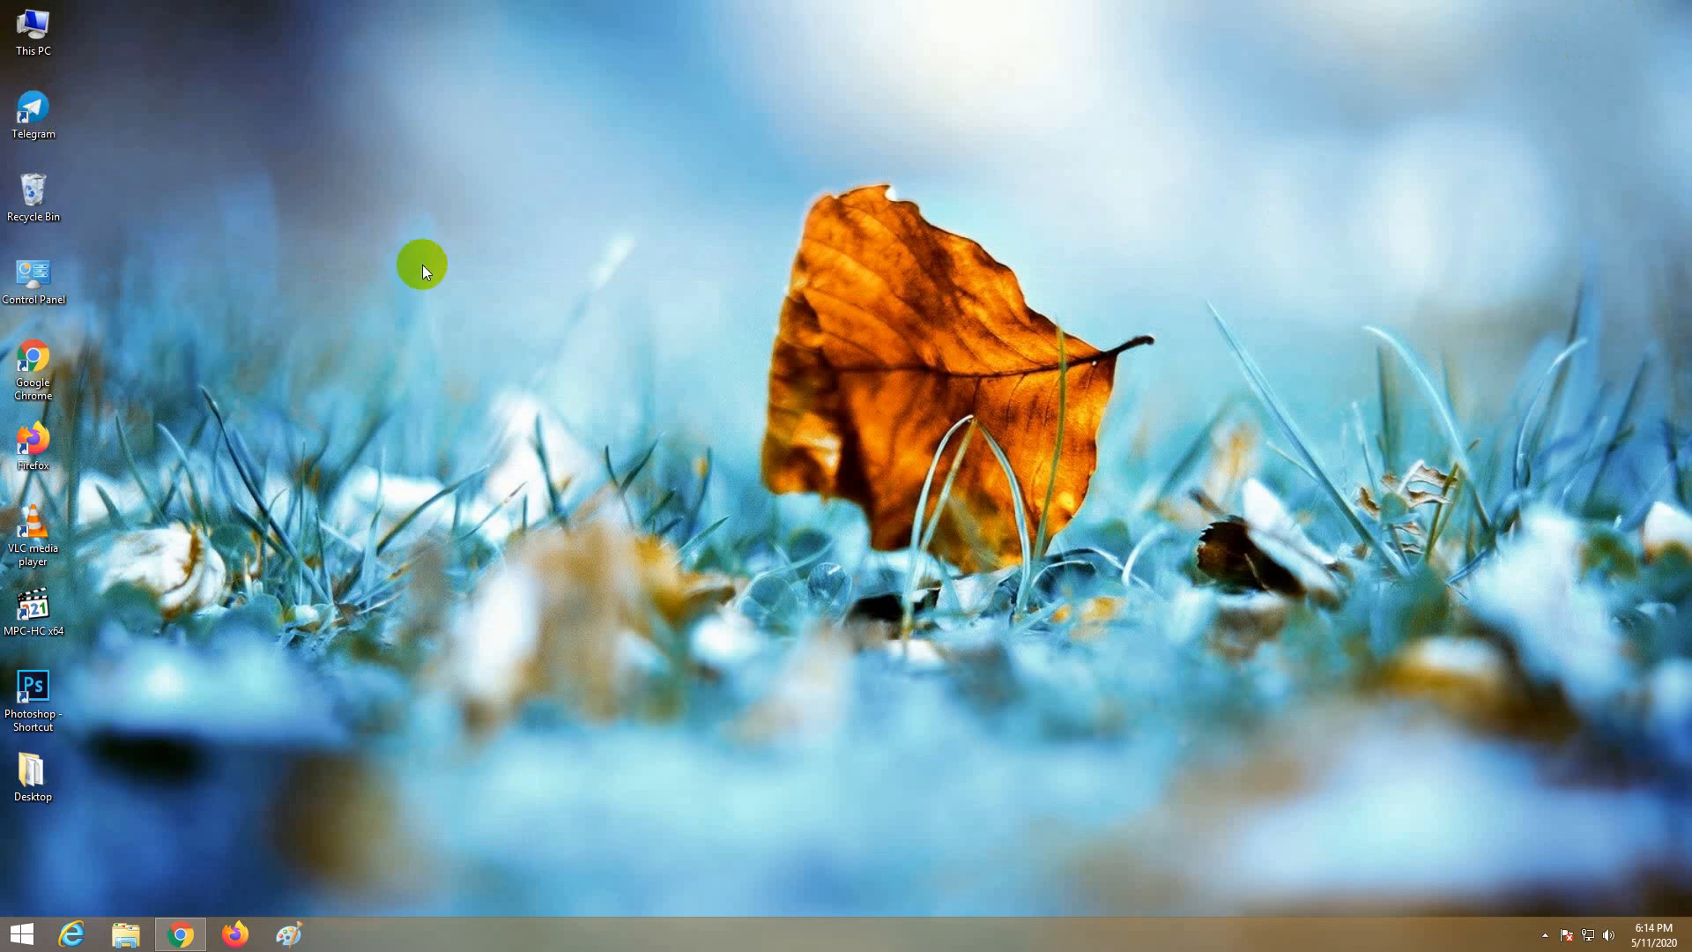
# Step: Launch Telegram from the desktop shortcut and sign in with the phone number and activation code
pyautogui.click(32, 114)
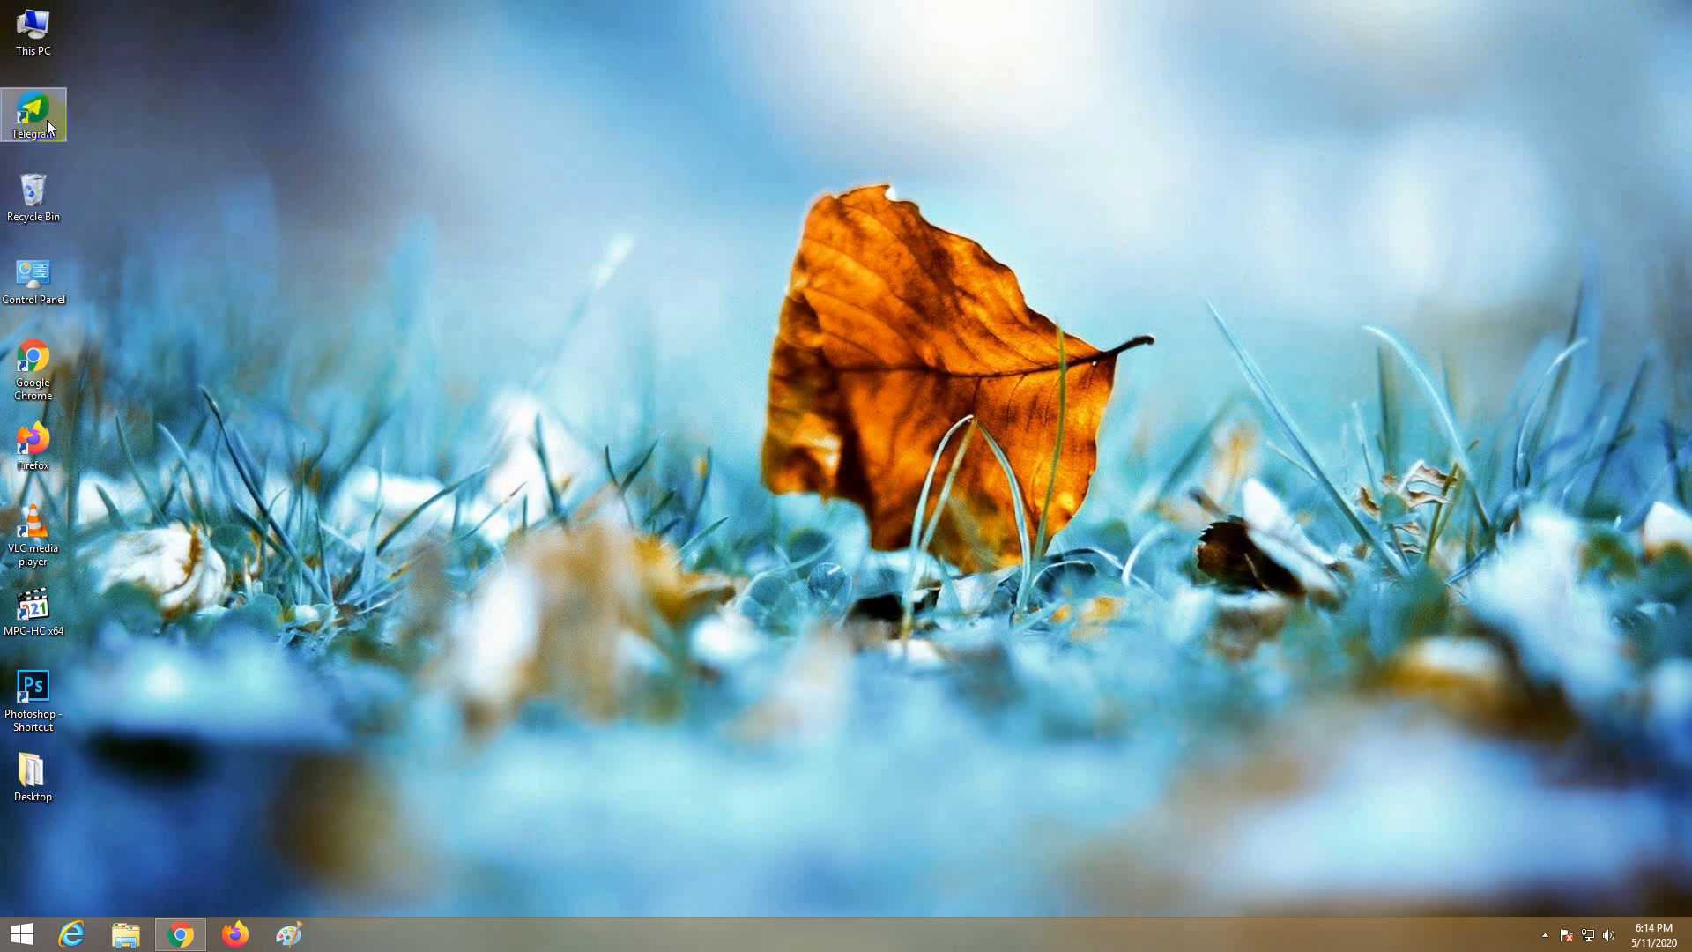
pyautogui.doubleClick(34, 116)
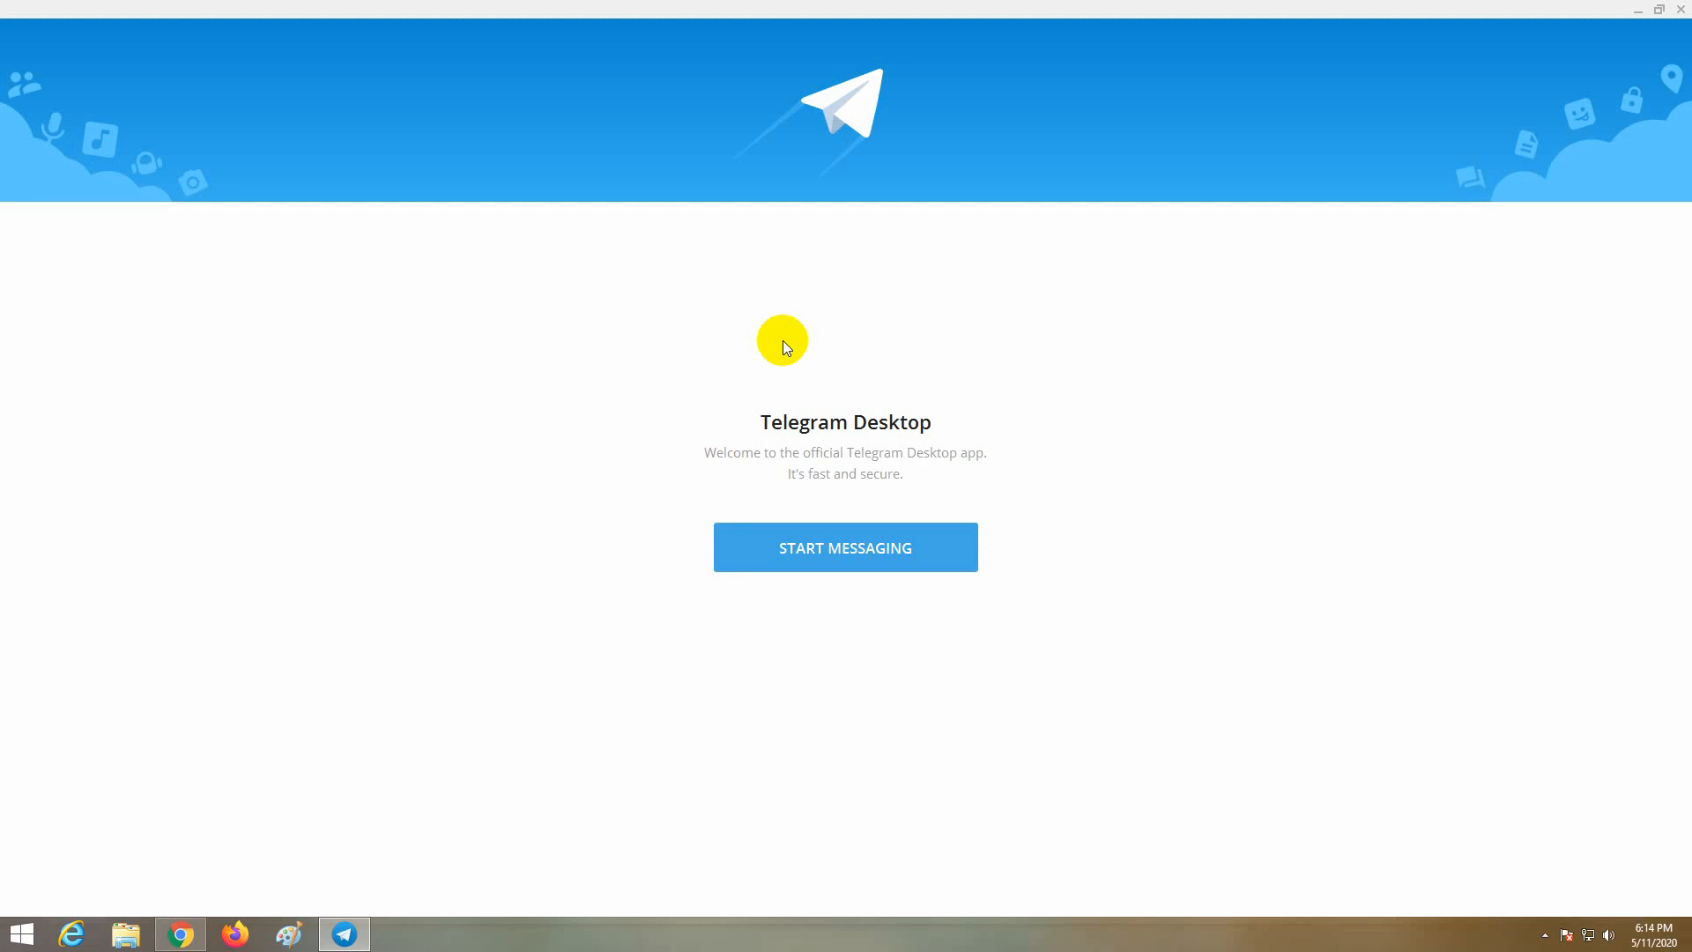
pyautogui.click(845, 547)
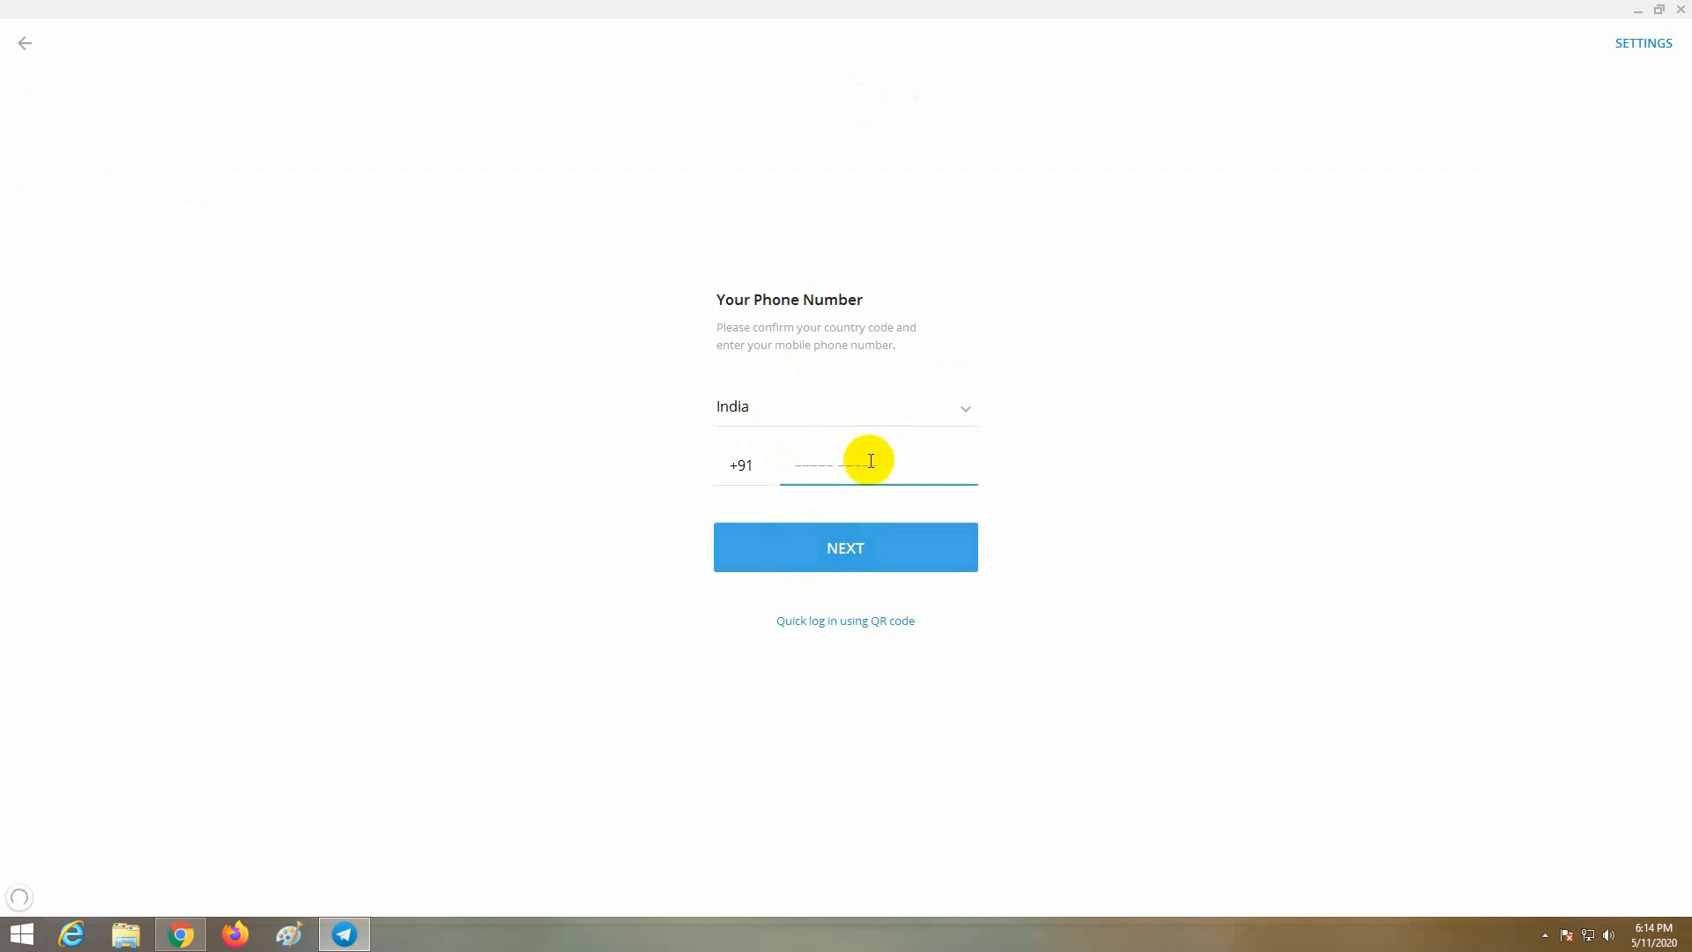
pyautogui.moveTo(860, 468)
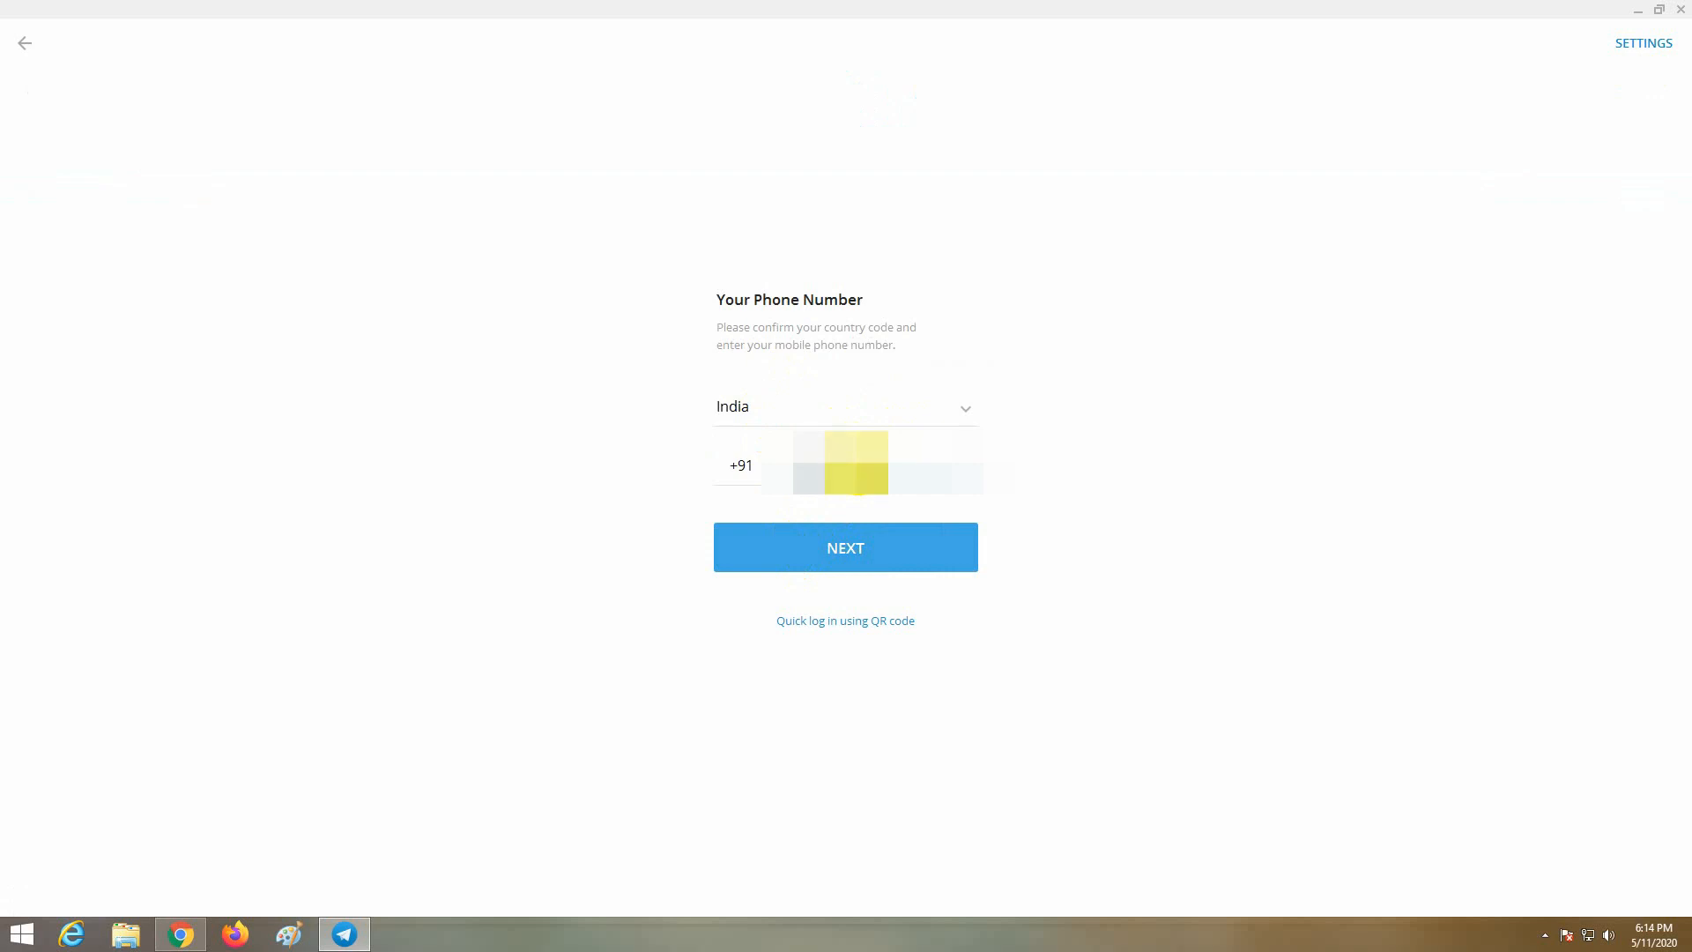
pyautogui.click(845, 547)
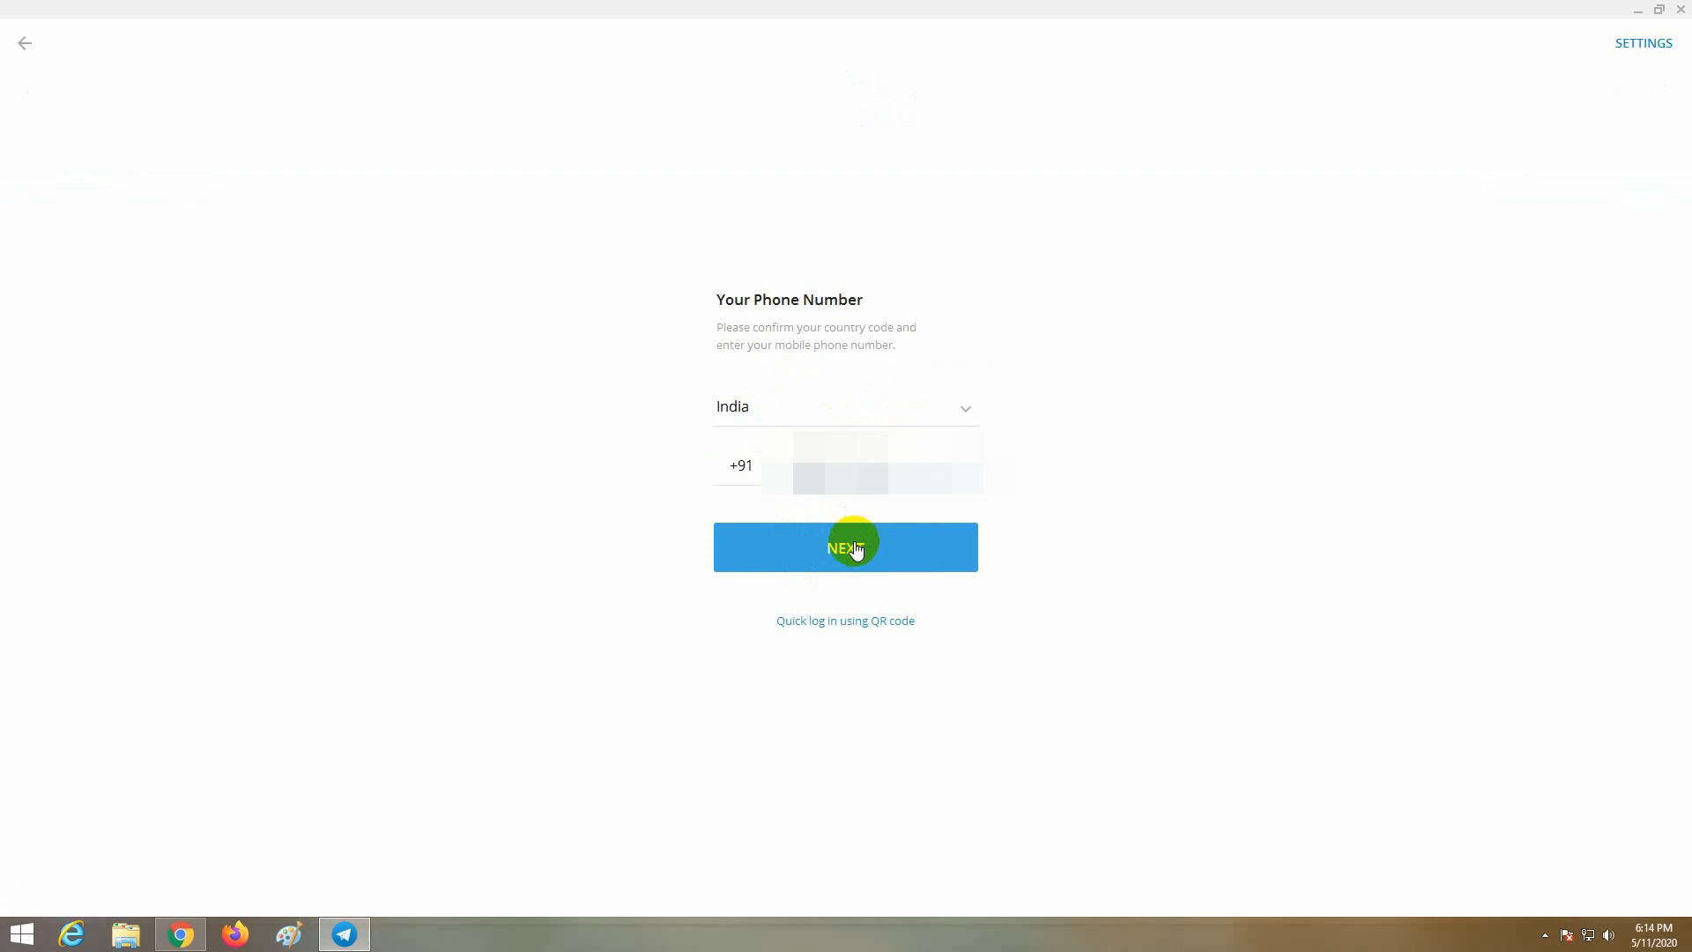
pyautogui.click(845, 547)
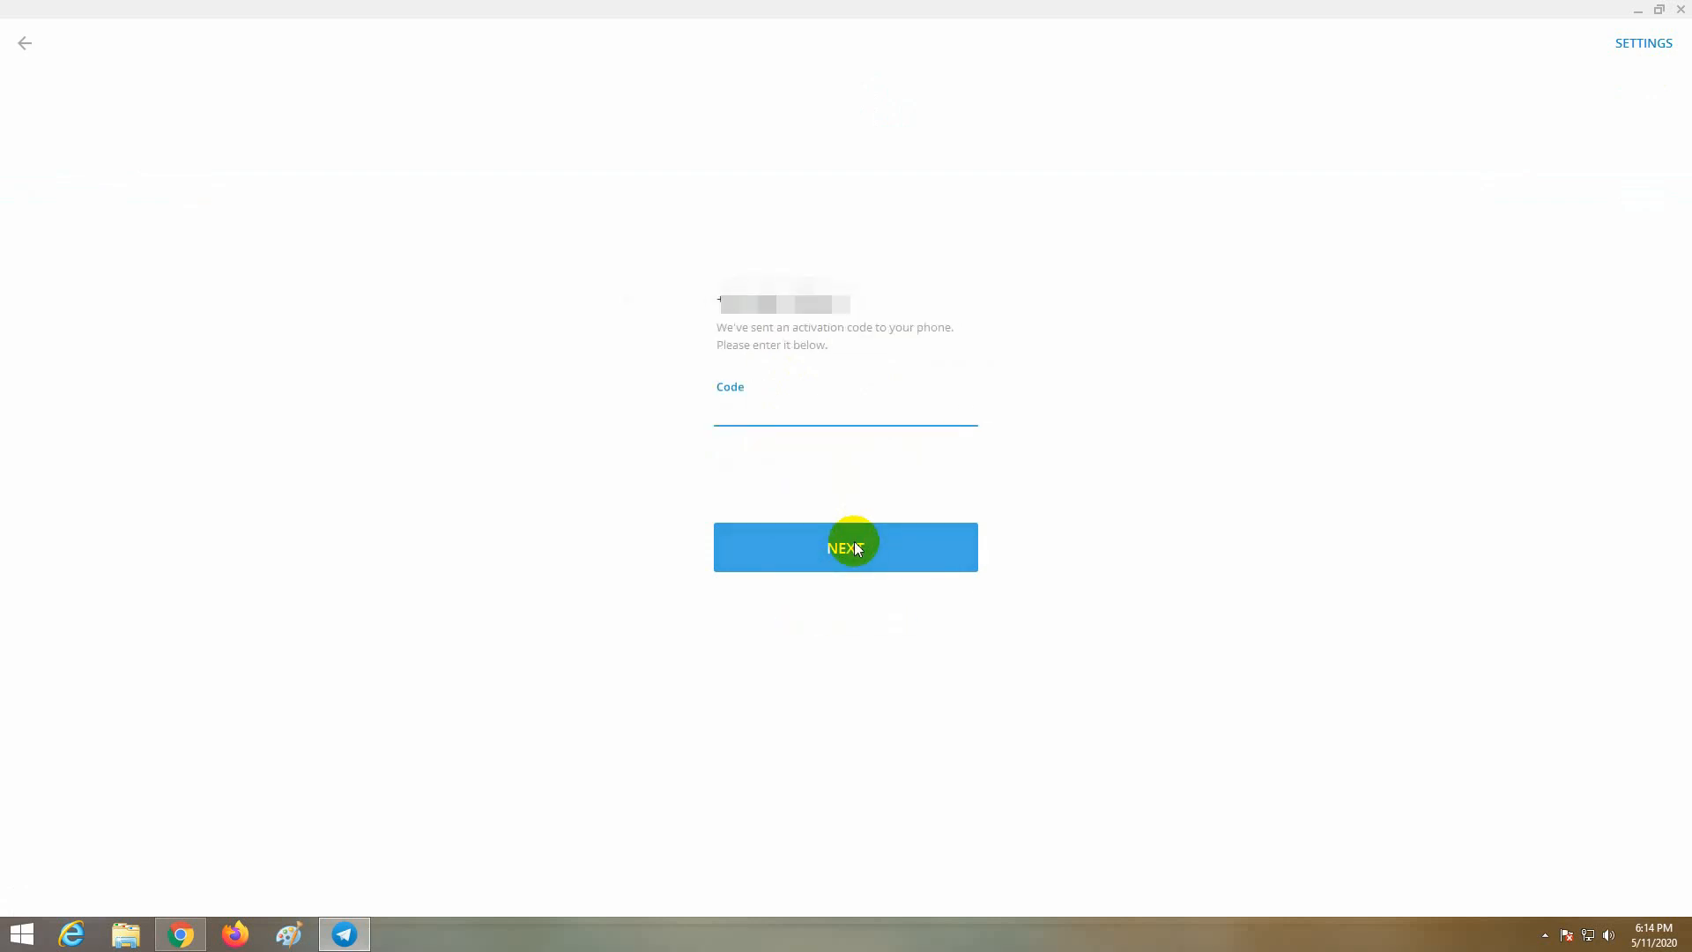
pyautogui.write('6')
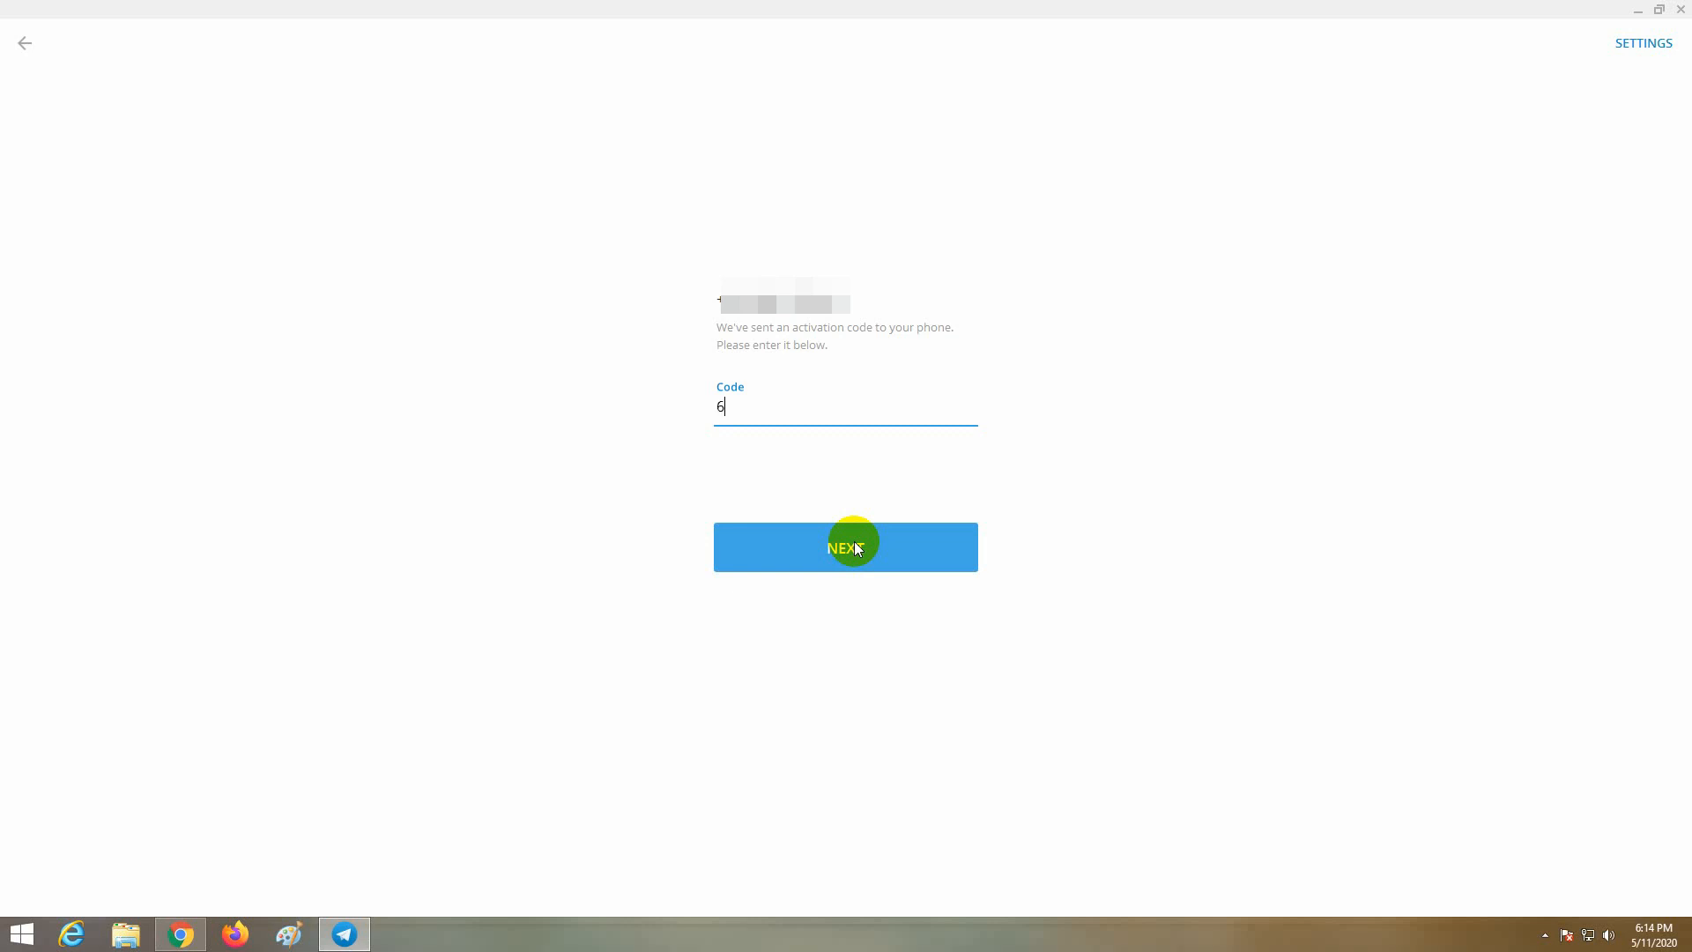
pyautogui.write('91')
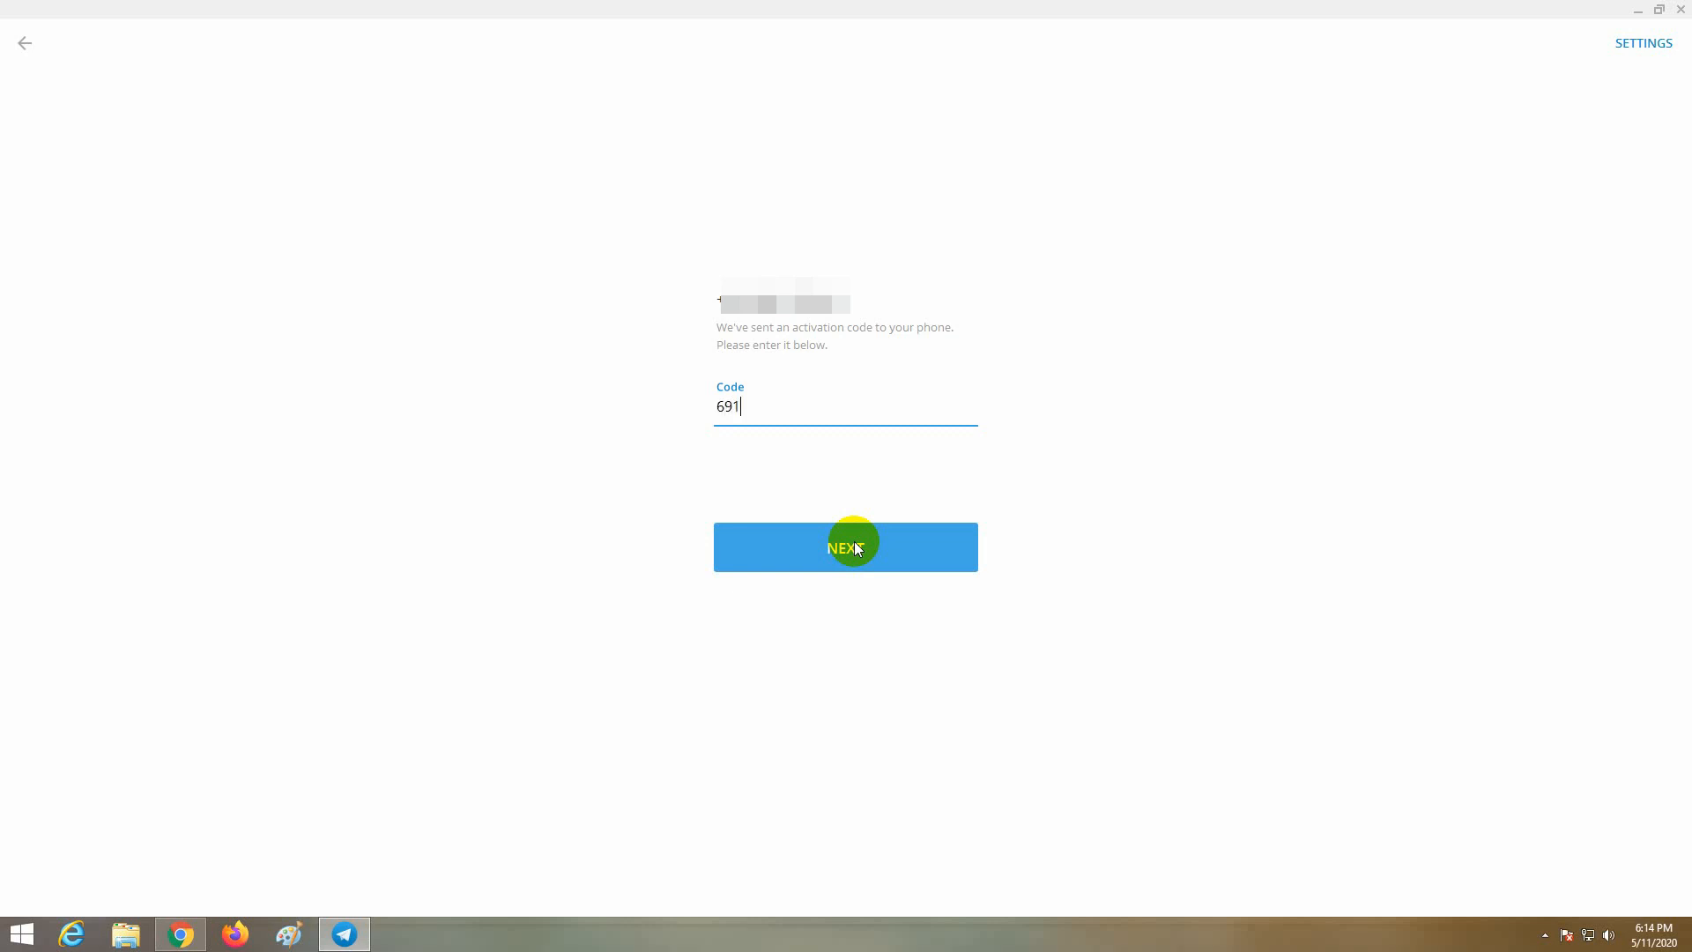
pyautogui.click(846, 547)
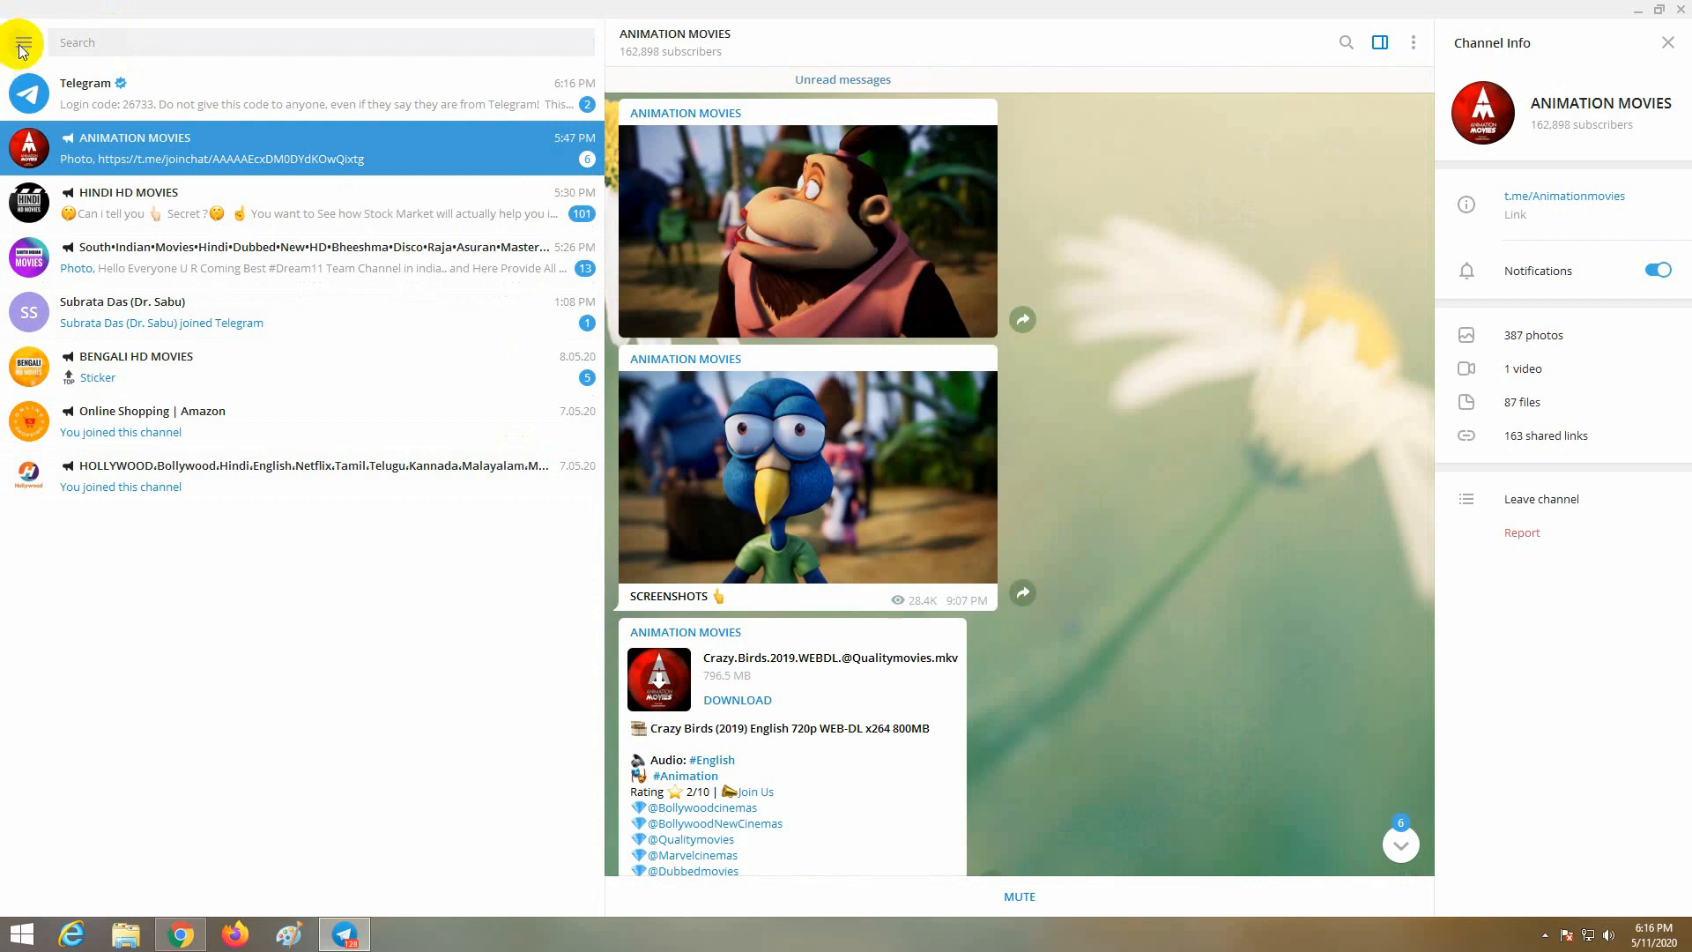
# Step: Choose Log out from the Settings more-options menu and confirm with LOG OUT
pyautogui.click(20, 43)
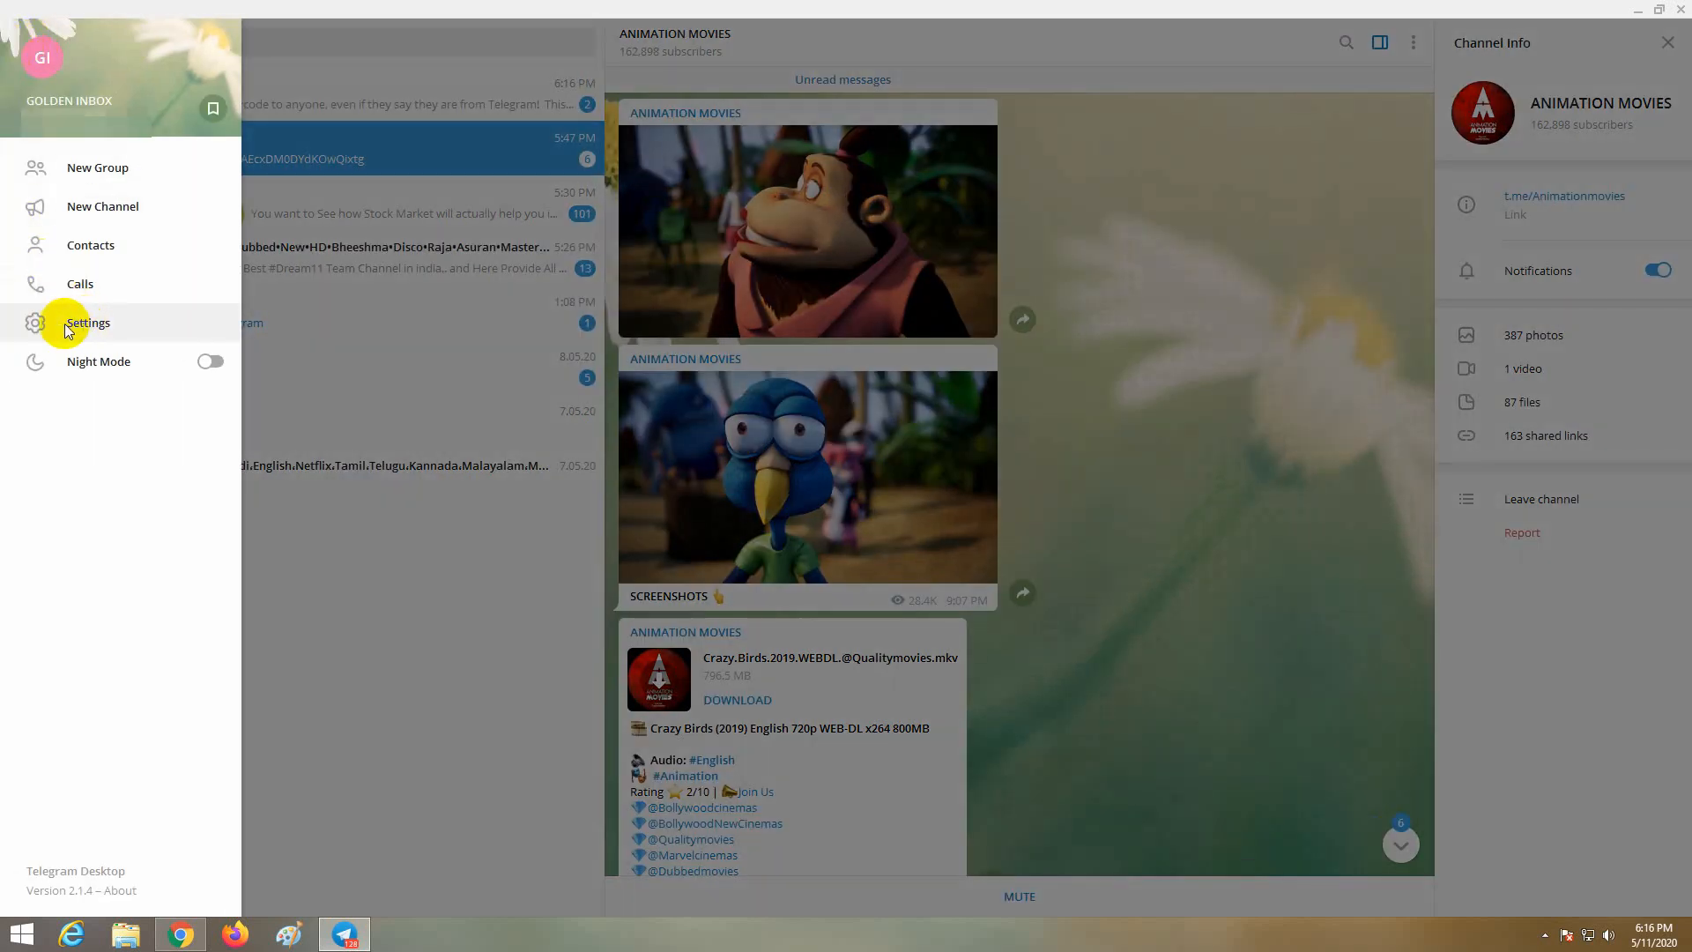
pyautogui.click(87, 323)
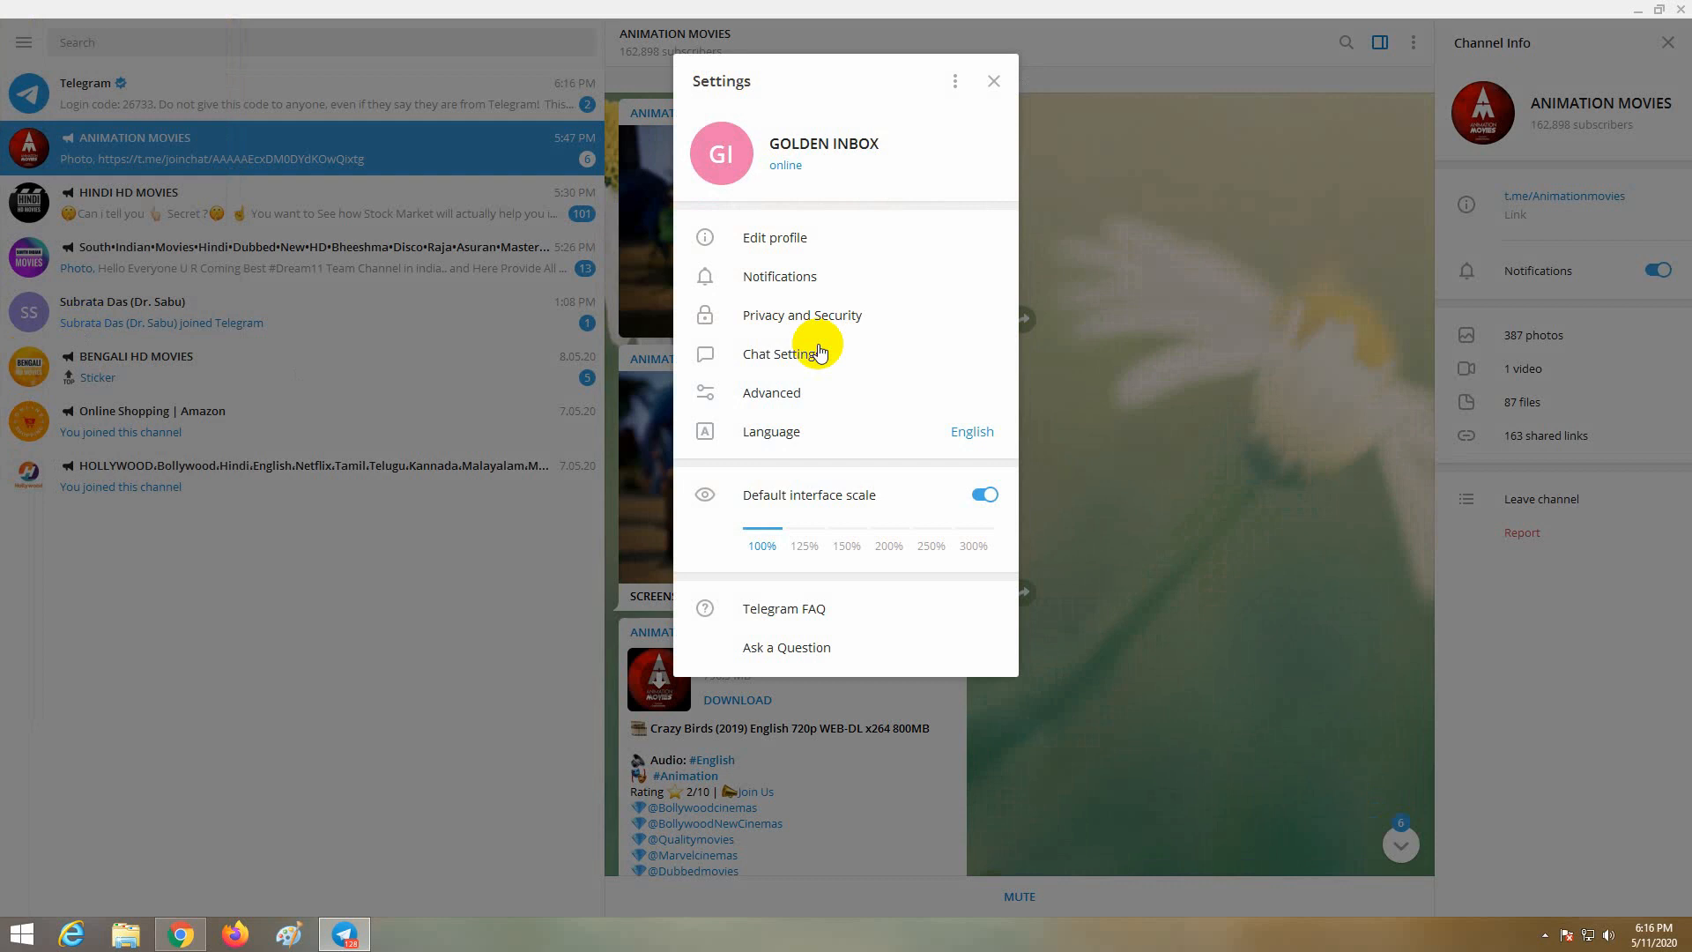
pyautogui.moveTo(864, 140)
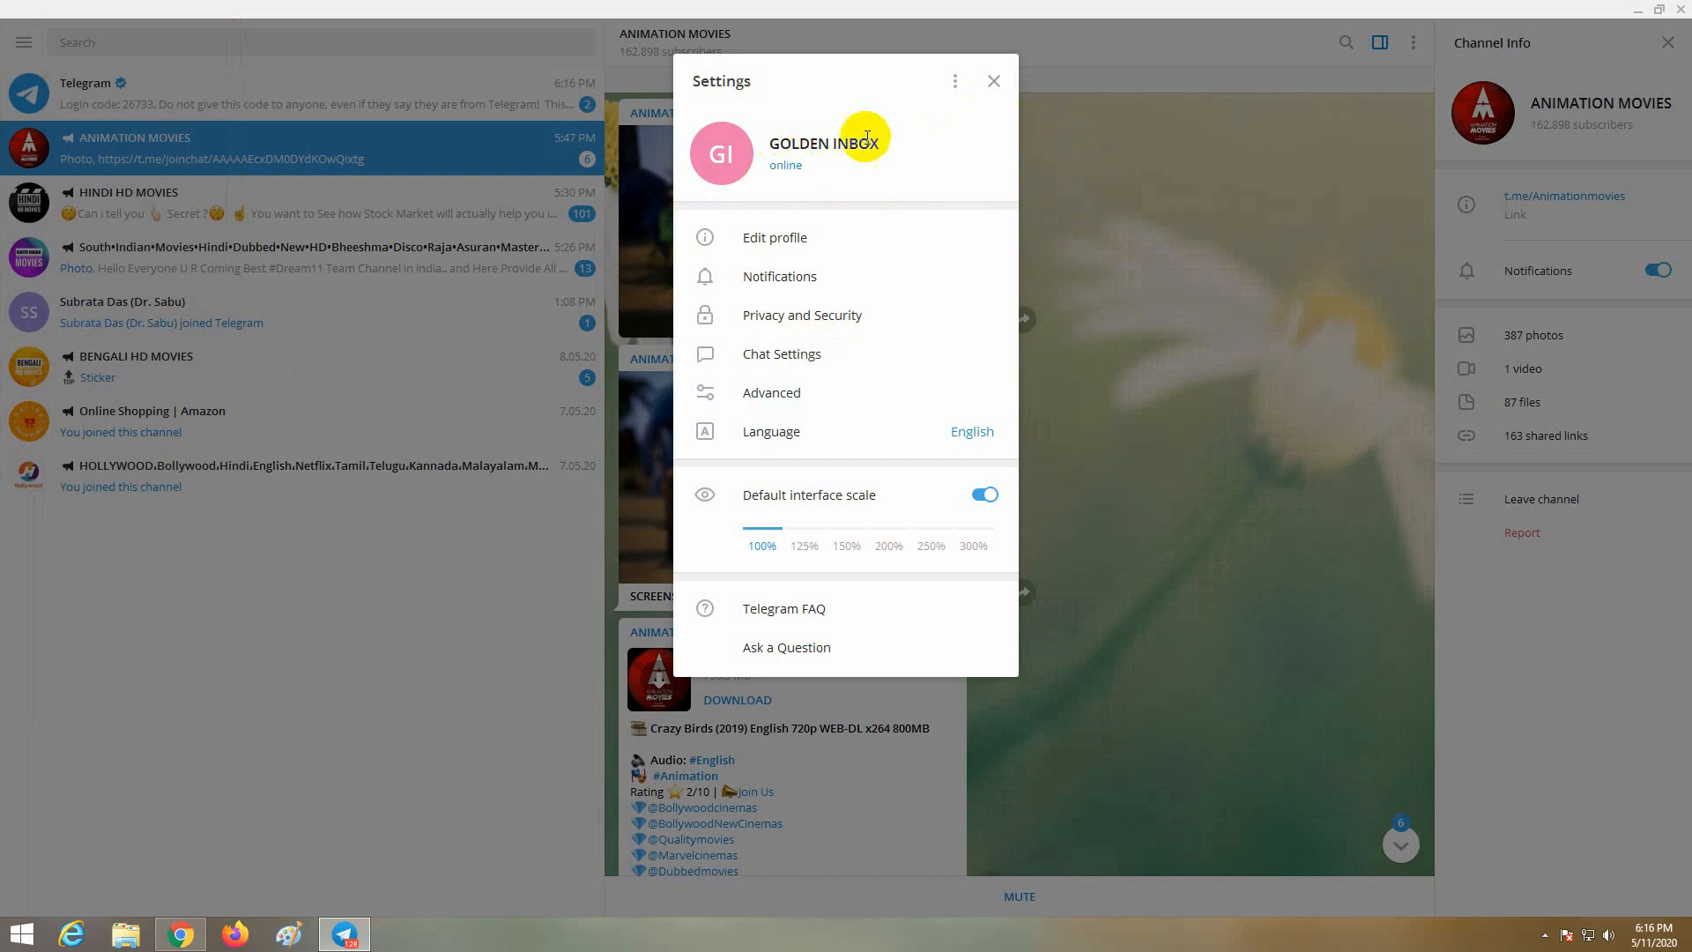
pyautogui.click(954, 81)
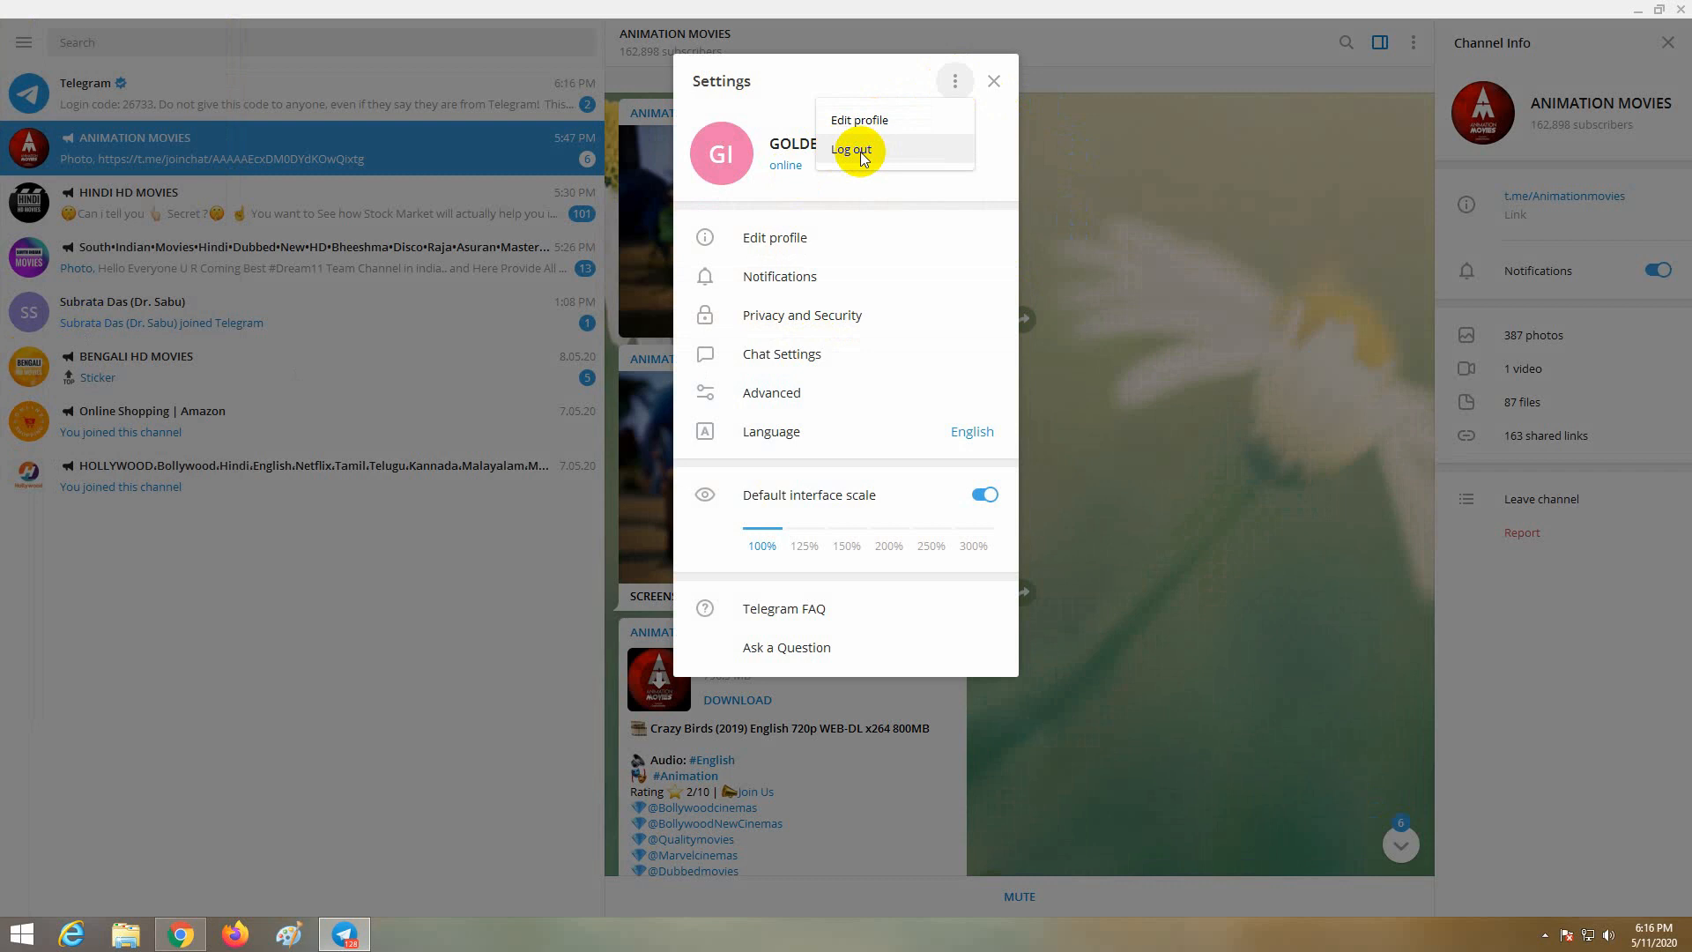
pyautogui.click(851, 149)
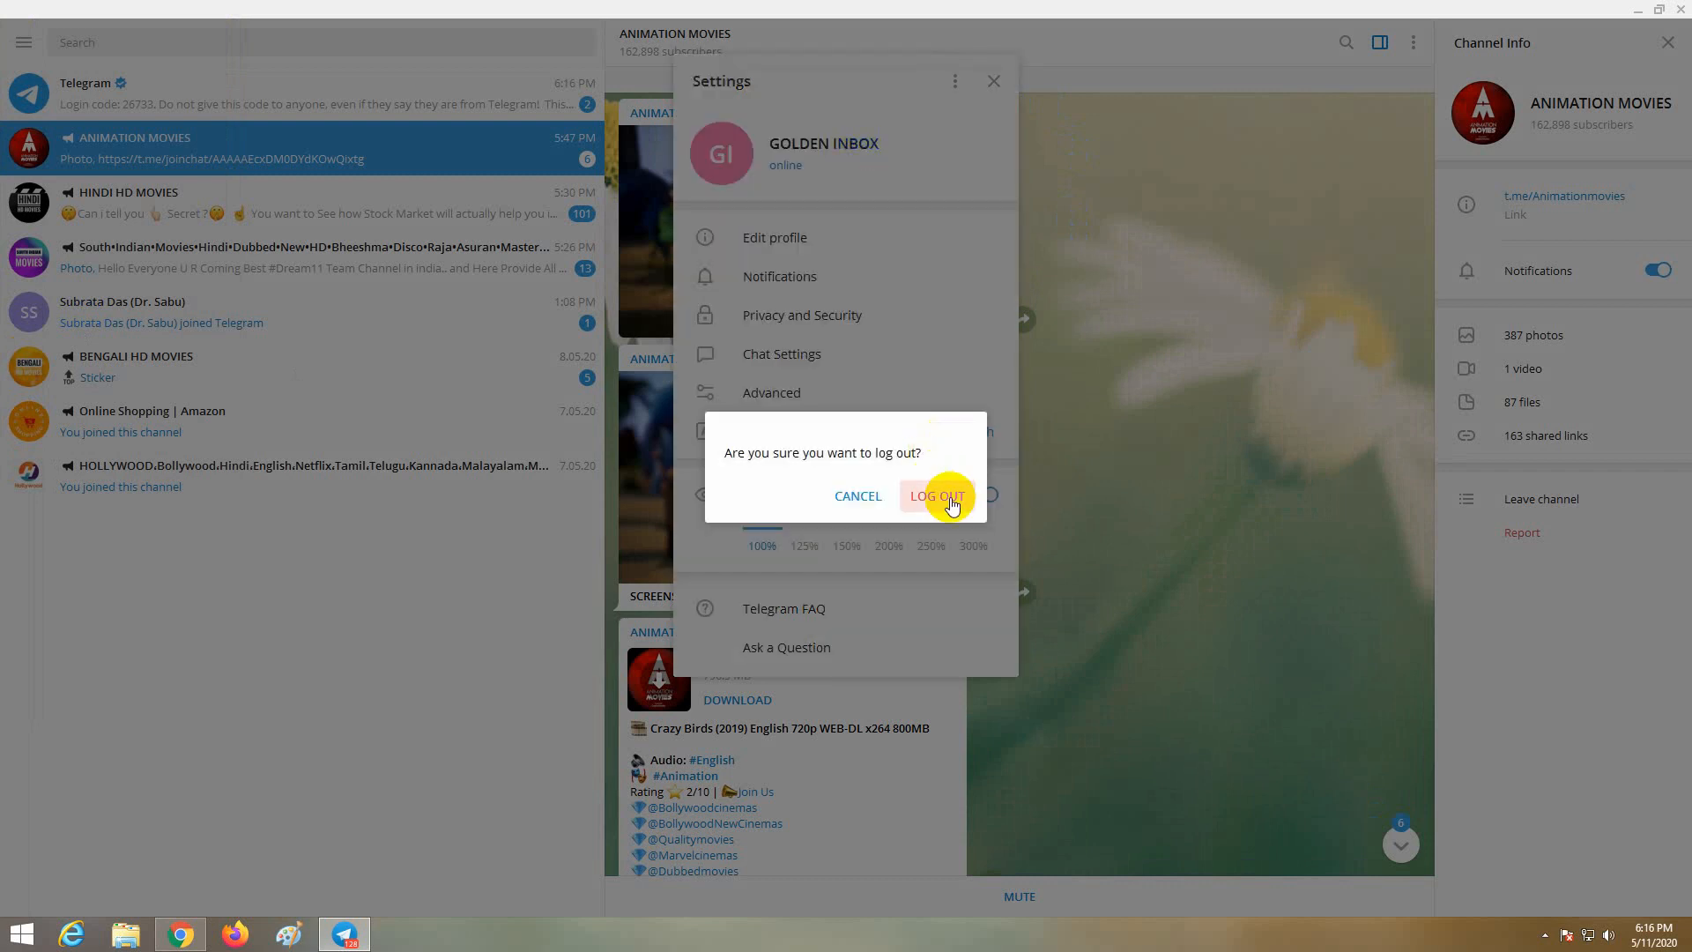
pyautogui.click(936, 495)
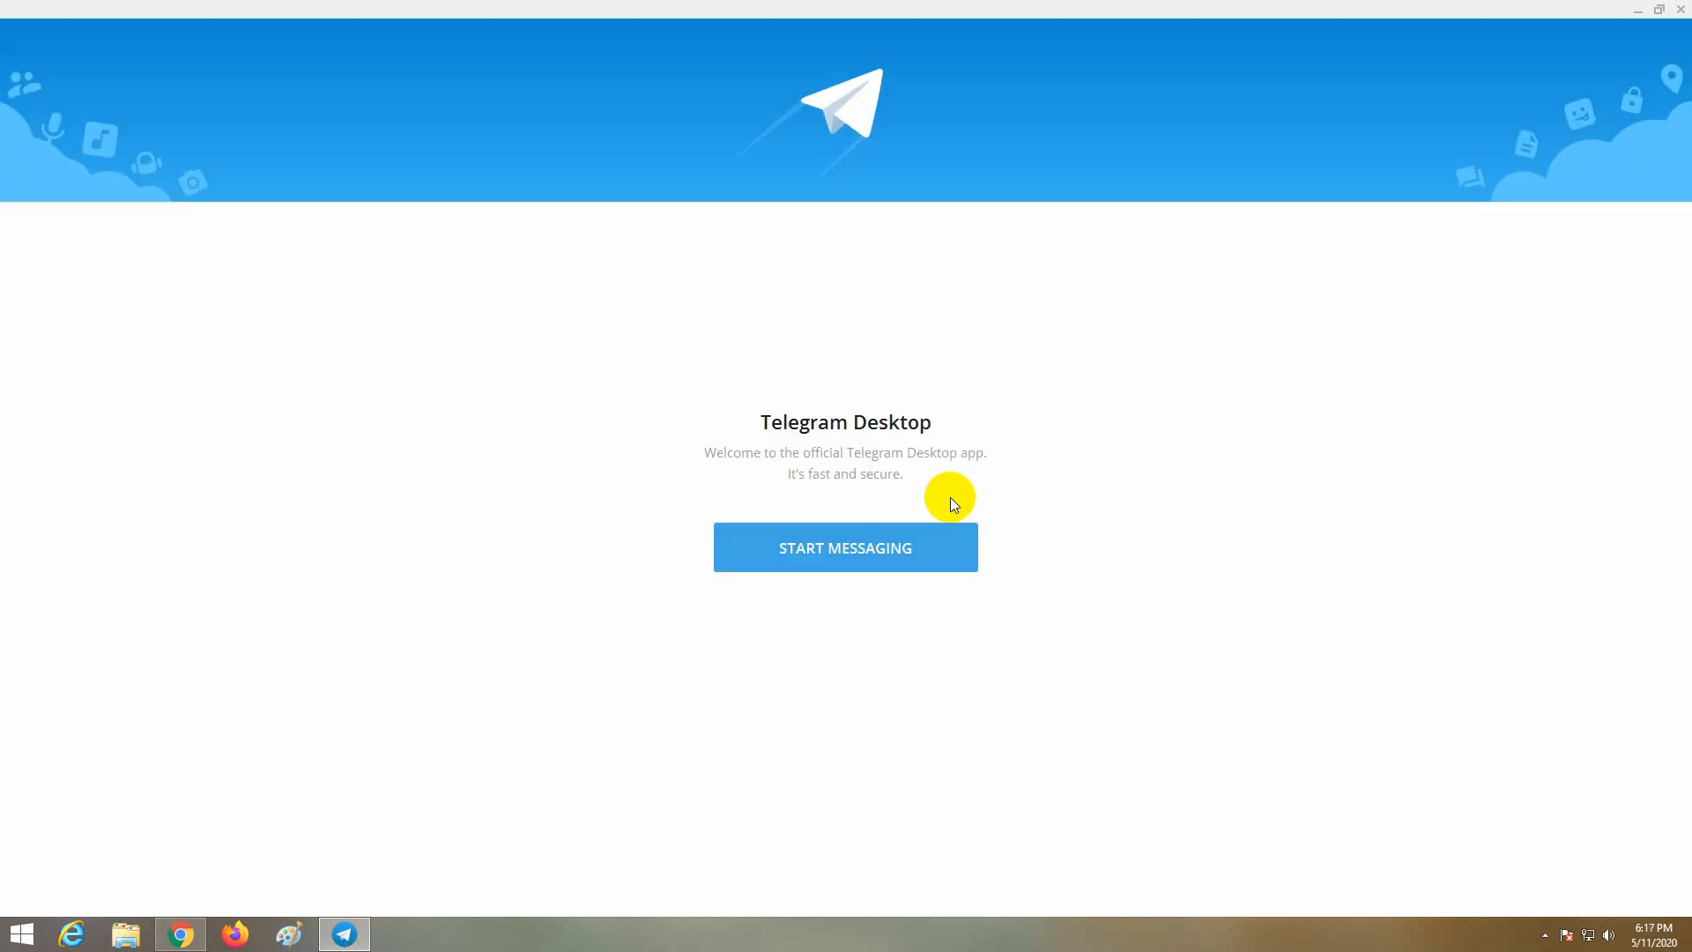